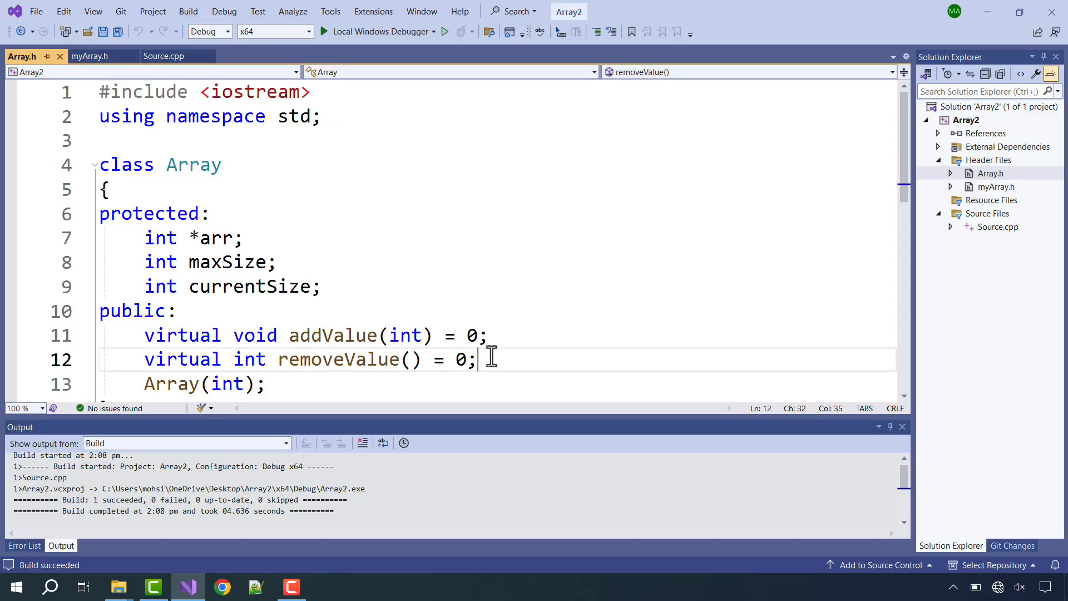
Declare 'virtual bool isEmpty() = 0;' below removeValue in the Array class
{"action": "type", "text": "virtual"}
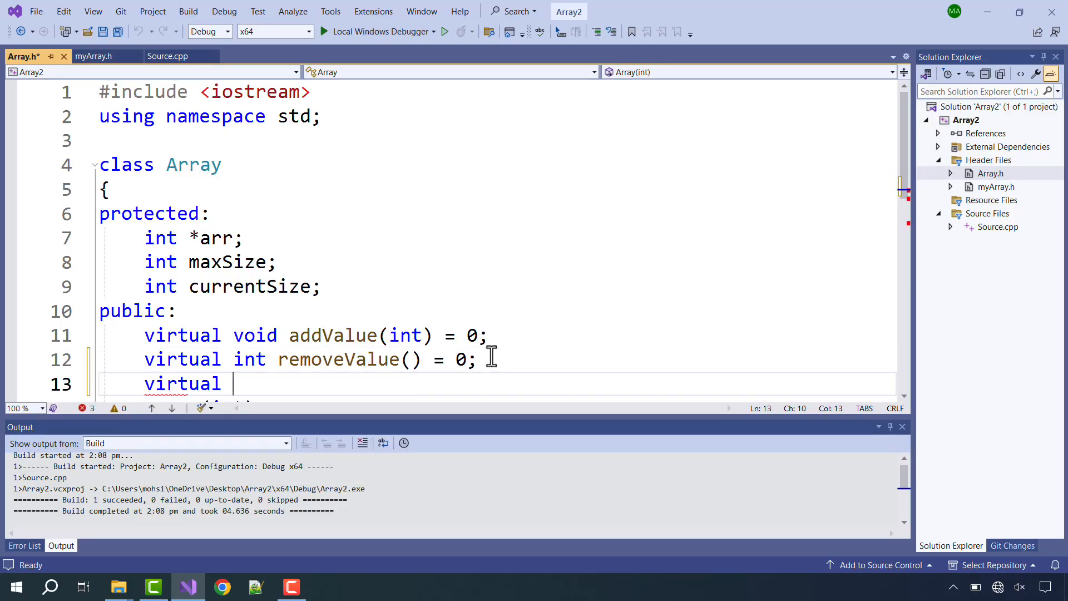
{"action": "type", "text": "bool"}
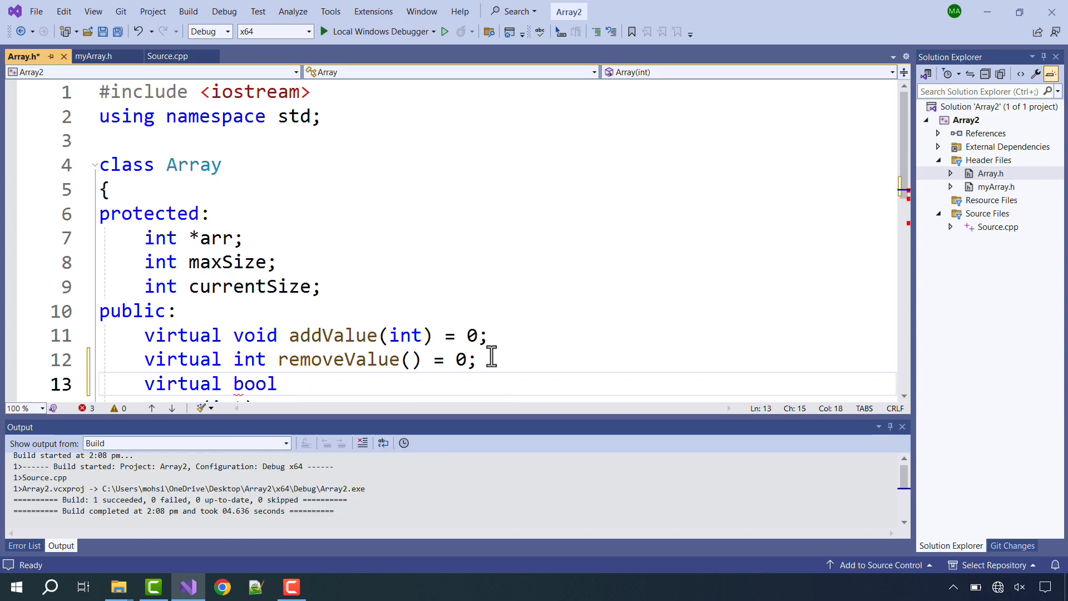
{"action": "type", "text": "isEmpty"}
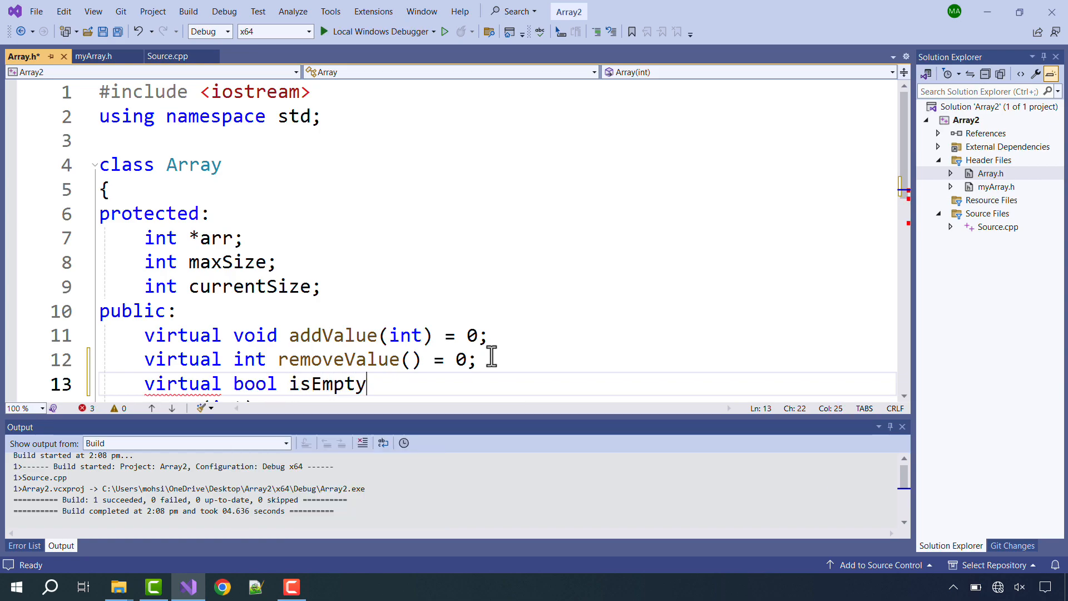
{"action": "type", "text": "() = 0;"}
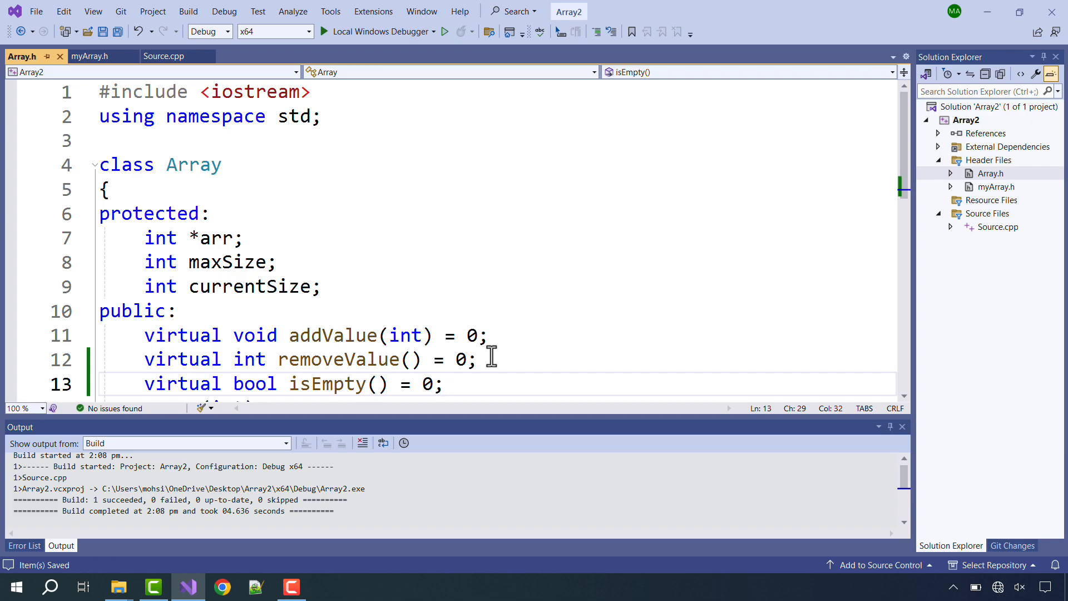
{"action": "mouse_move", "coordinate": [383, 359]}
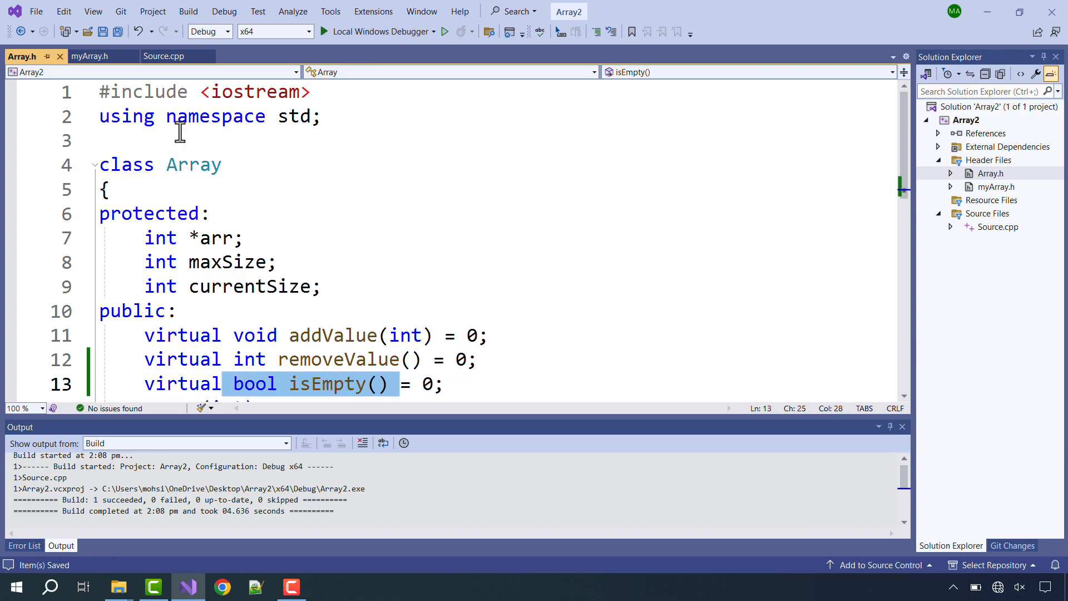
Declare bool isEmpty(); in myArray and begin the myArray::isEmpty() definition in myArray.h
{"action": "left_click", "coordinate": [89, 56]}
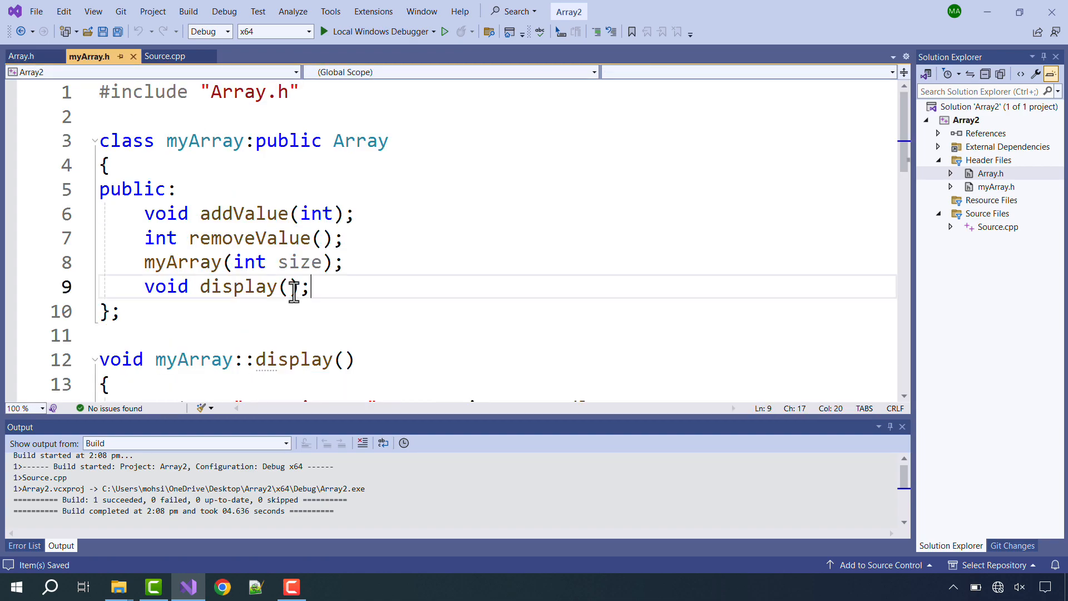
{"action": "type", "text": "bool isEmpty();"}
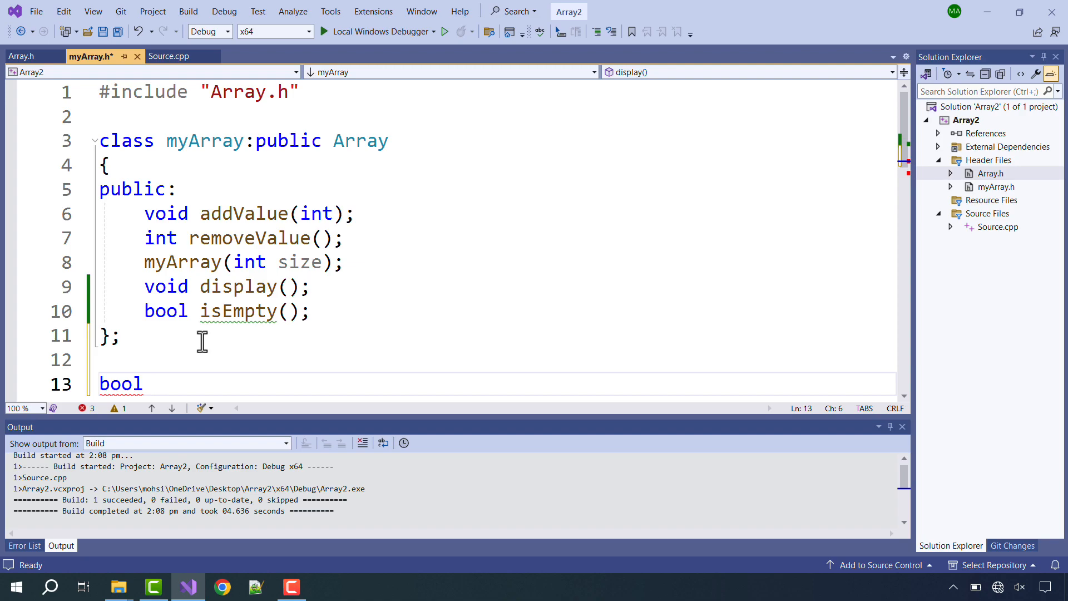
{"action": "type", "text": "isEmpty"}
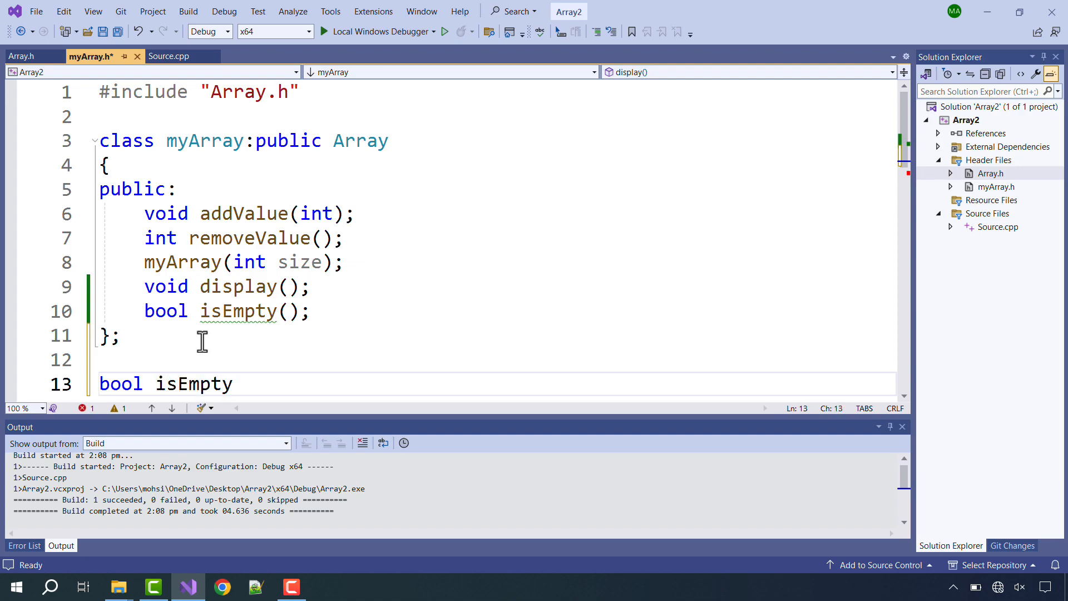
{"action": "type", "text": "()"}
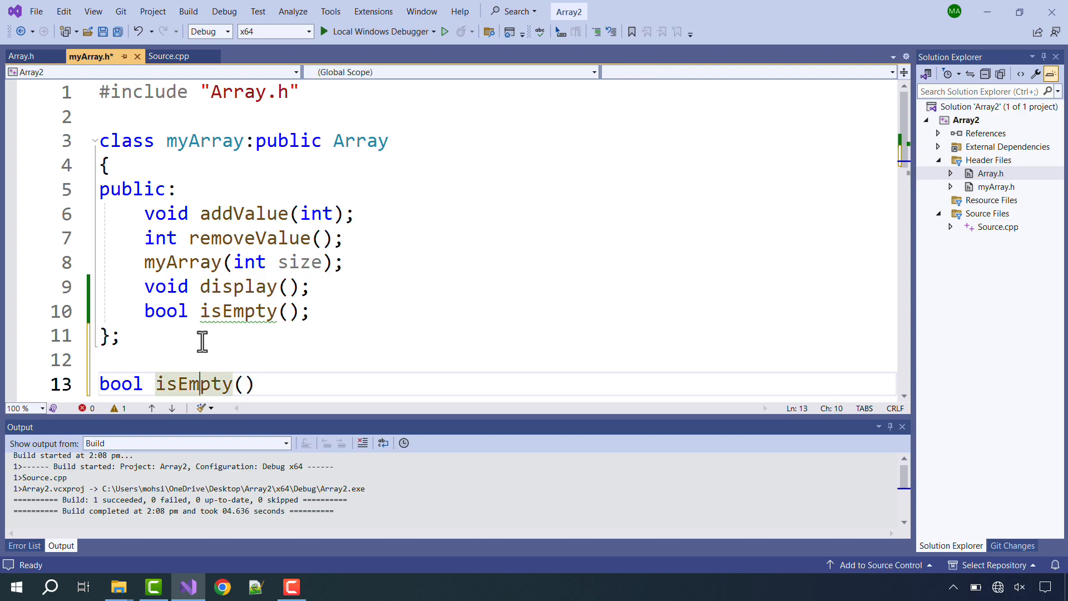
{"action": "type", "text": "myArr"}
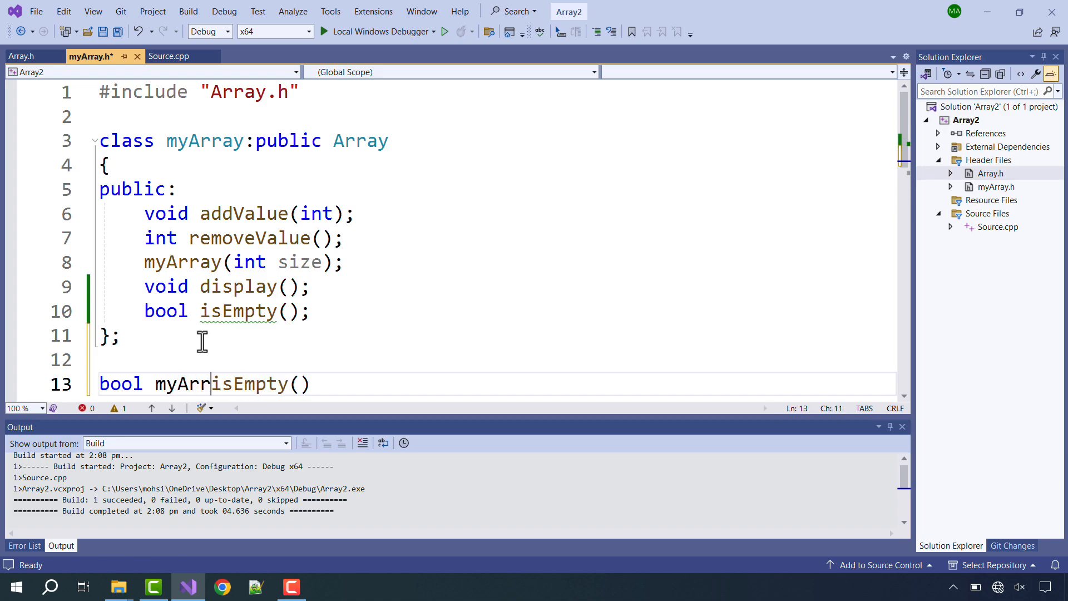
{"action": "type", "text": "::"}
{"action": "type", "text": "{"}
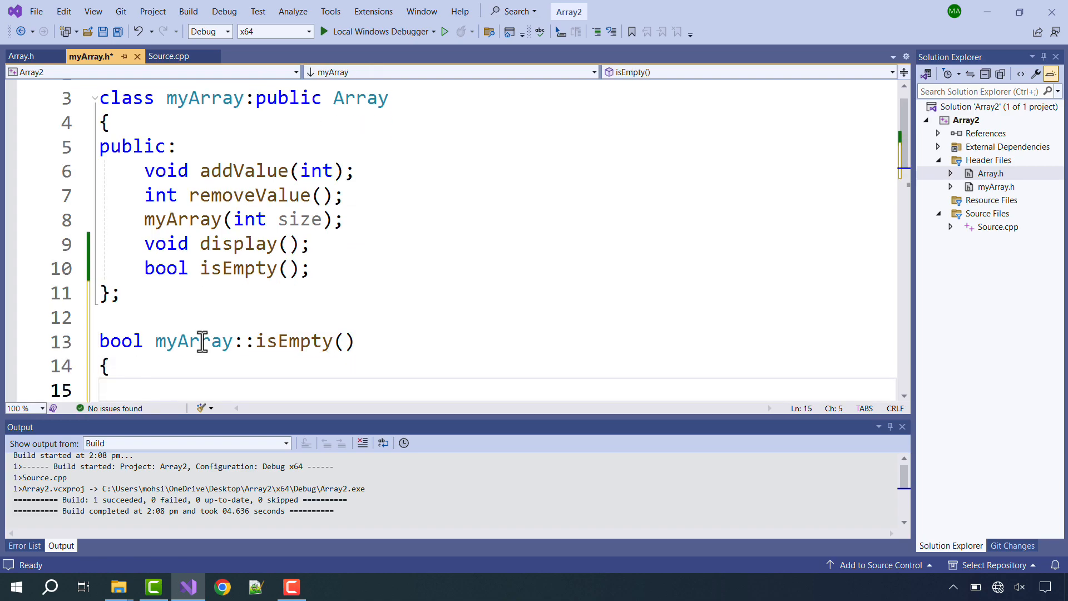
Make isEmpty return currentSize == 0 and save myArray.h
{"action": "type", "text": "return"}
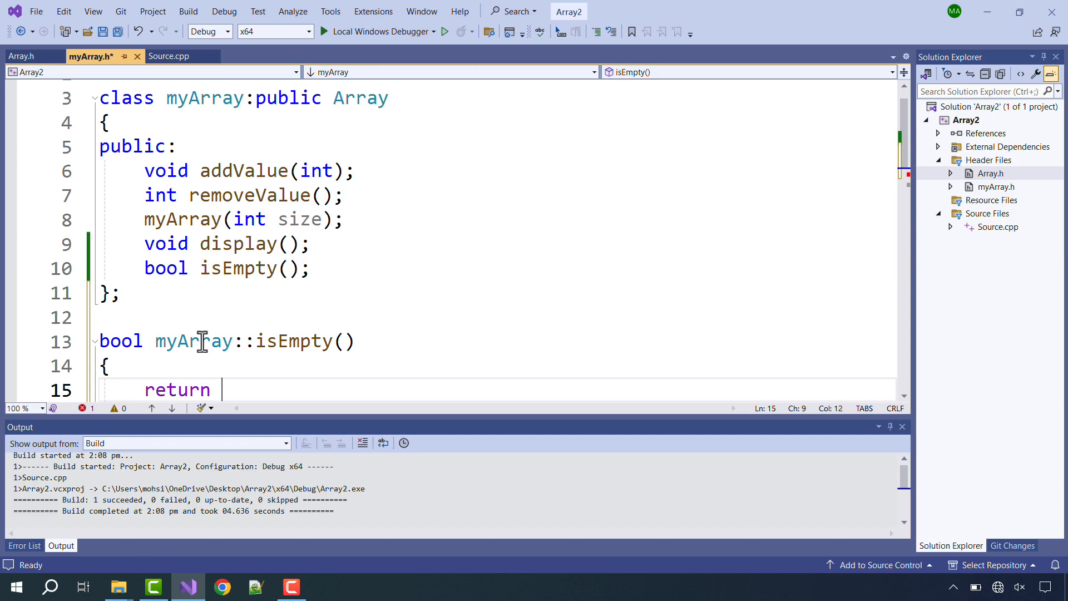
{"action": "type", "text": "currentSize"}
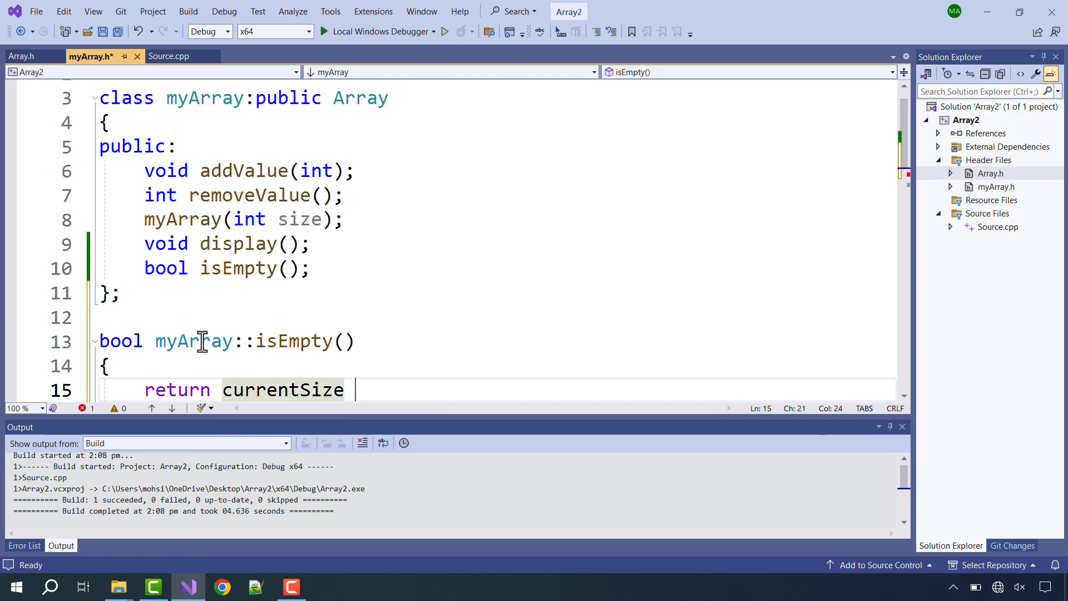
{"action": "type", "text": "== 0;"}
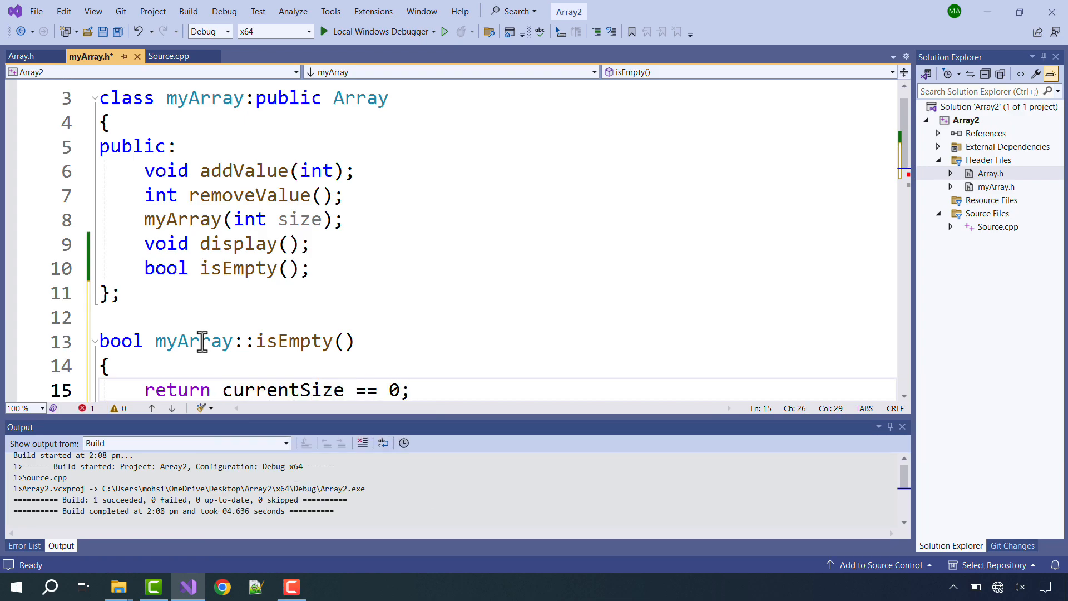
{"action": "key", "text": "ctrl+s"}
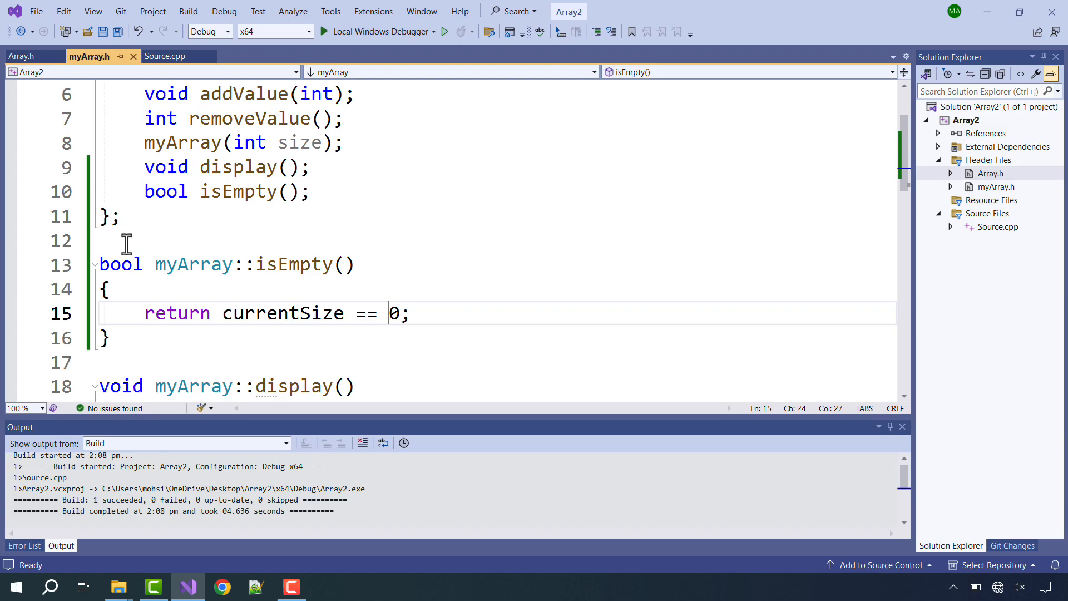
Scroll down to removeValue and select its body
{"action": "scroll", "scroll_direction": "down", "scroll_amount": 3}
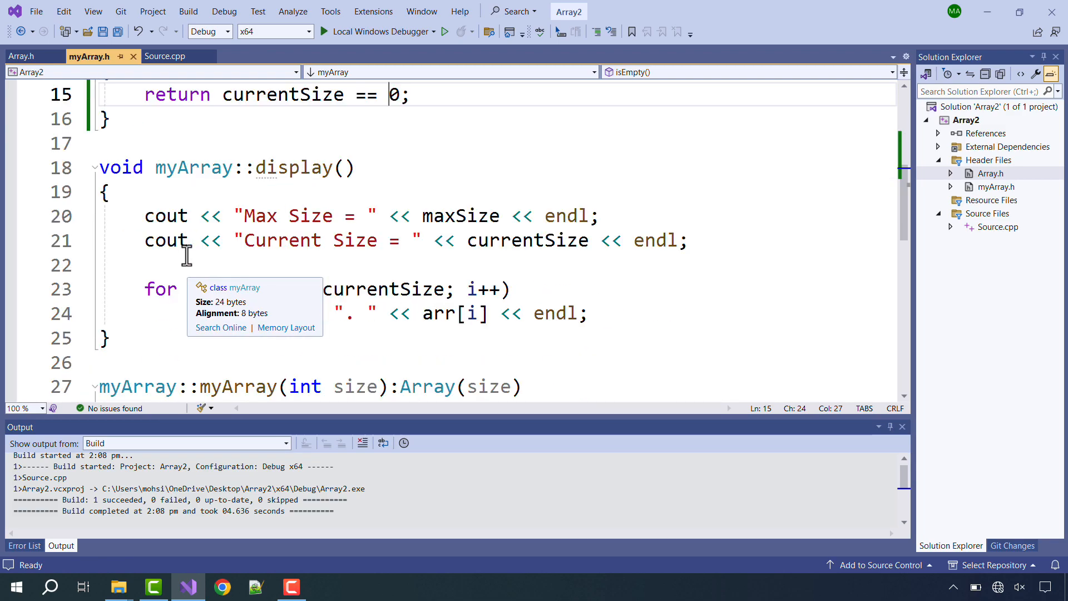
{"action": "scroll", "scroll_direction": "down", "scroll_amount": 3}
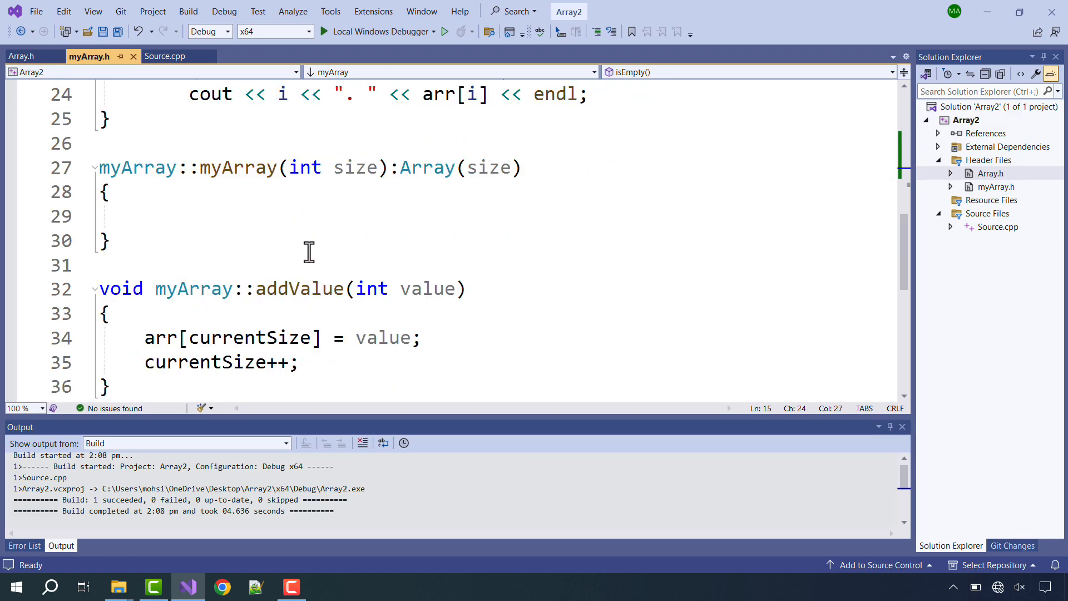
{"action": "scroll", "scroll_direction": "down", "scroll_amount": 3}
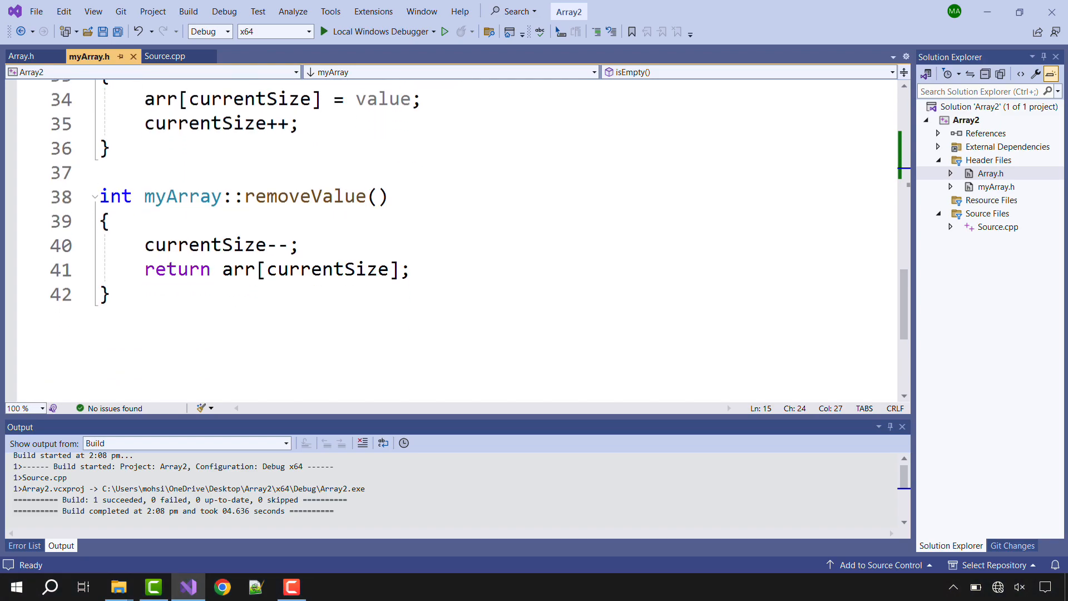
{"action": "left_click_drag", "start_coordinate": [144, 244], "coordinate": [407, 268]}
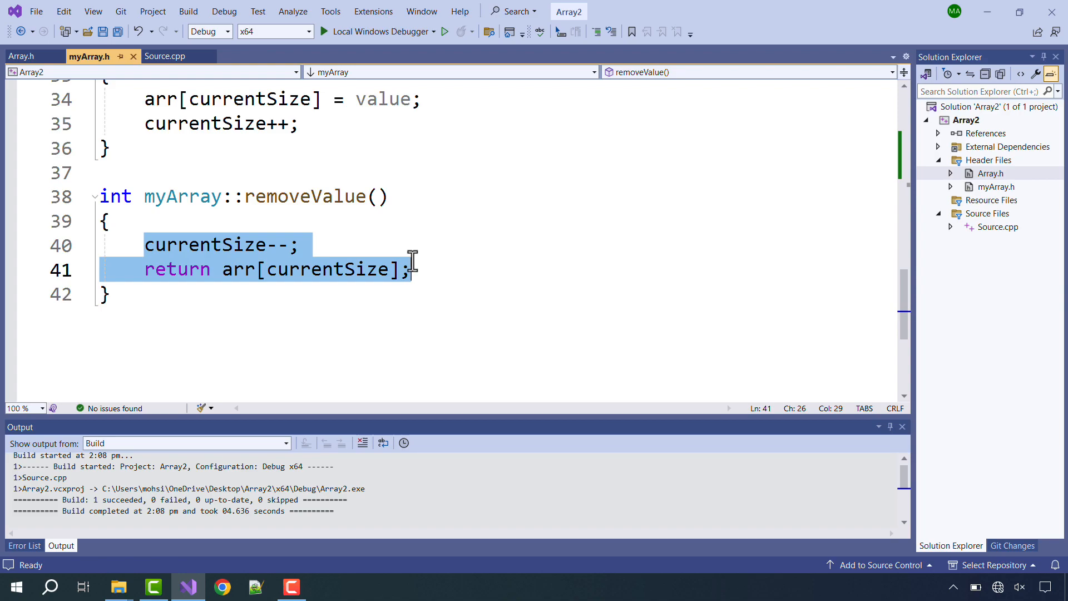
Delete the old test statements from main in Source.cpp
{"action": "left_click", "coordinate": [163, 56]}
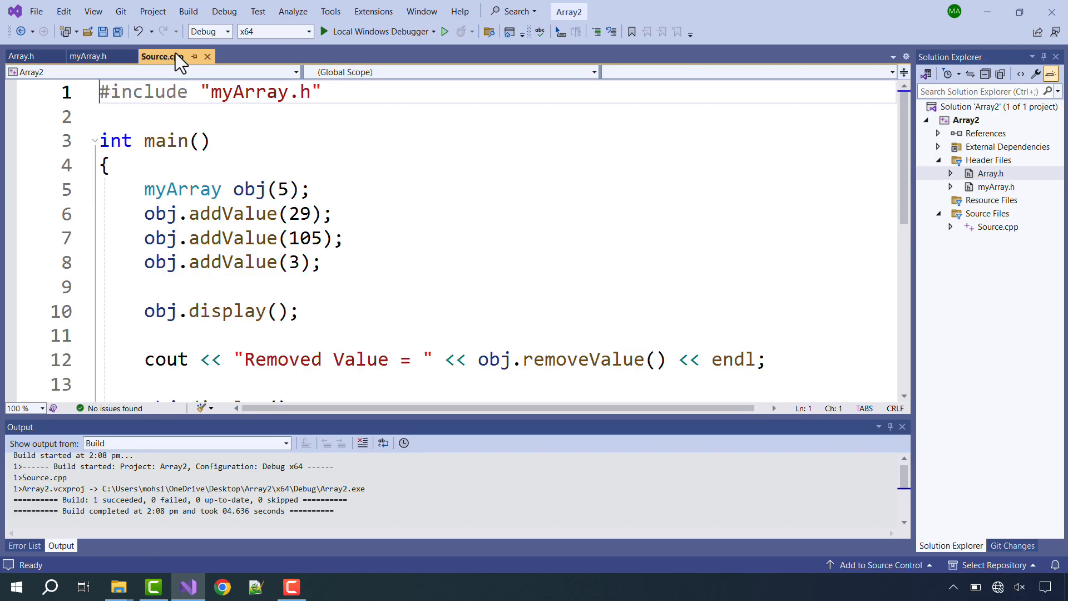
{"action": "left_click_drag", "start_coordinate": [144, 214], "coordinate": [345, 239]}
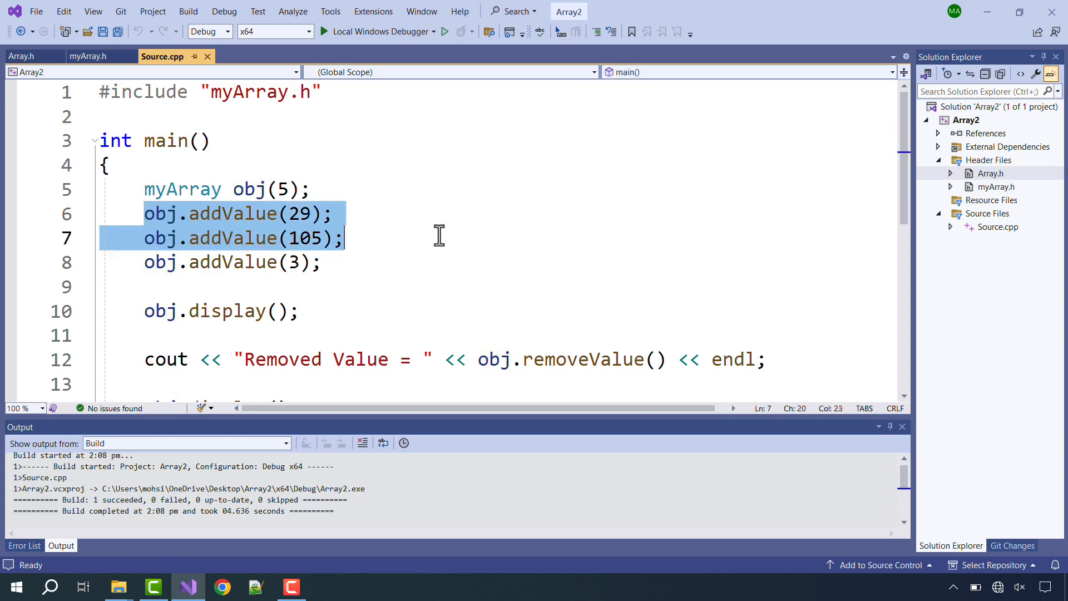
{"action": "scroll", "scroll_direction": "down", "scroll_amount": 3}
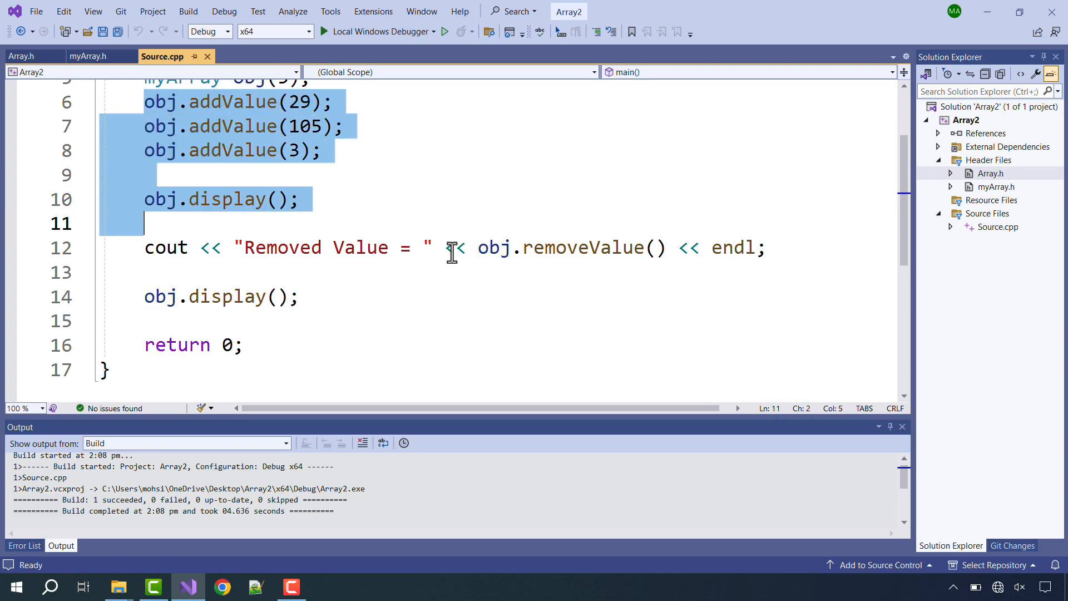
{"action": "key", "text": "Delete"}
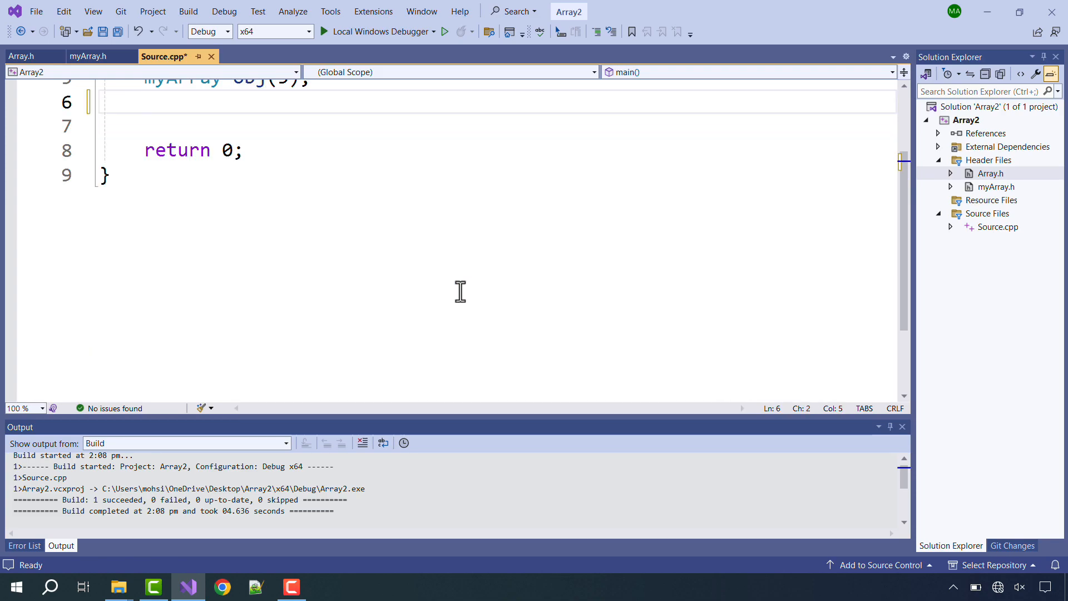
{"action": "scroll", "scroll_direction": "up", "scroll_amount": 3}
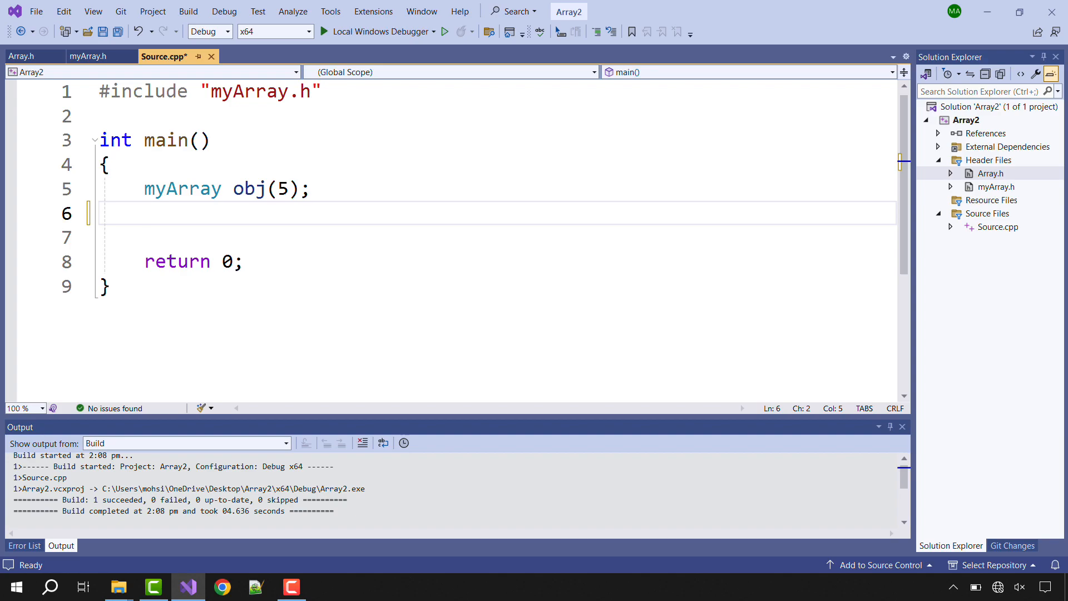
Call obj.display() in main and run it, printing Max Size = 5 and Current Size = 0
{"action": "type", "text": "ob"}
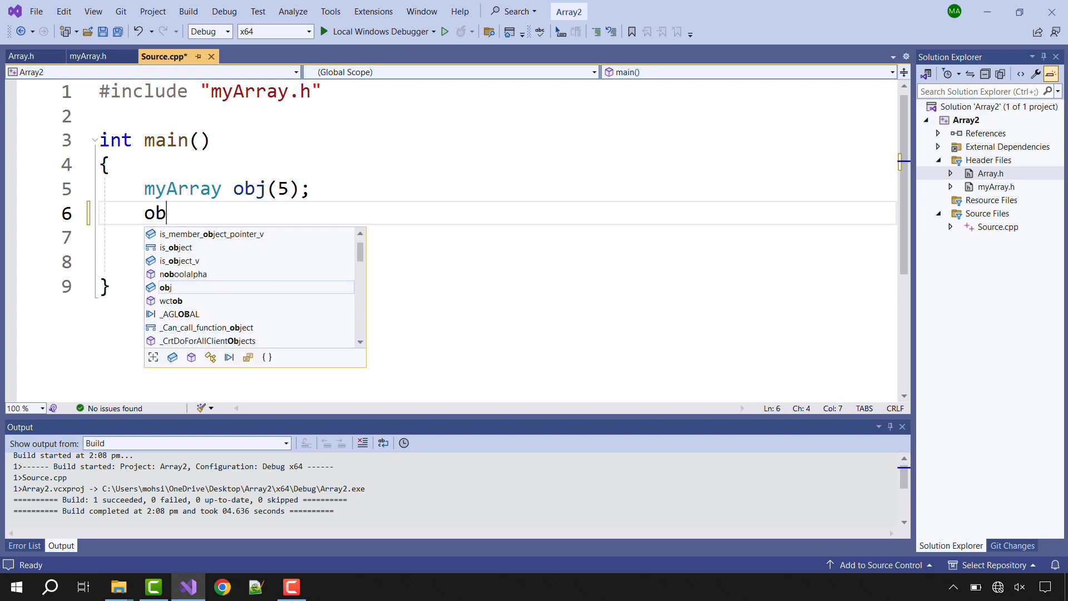
{"action": "type", "text": "j.display"}
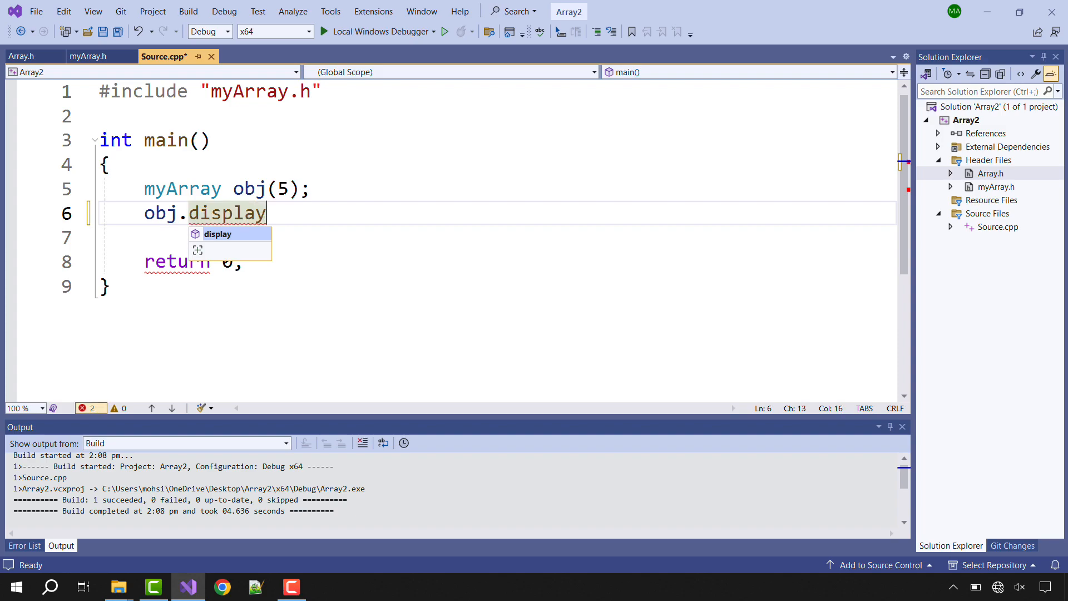
{"action": "type", "text": "();"}
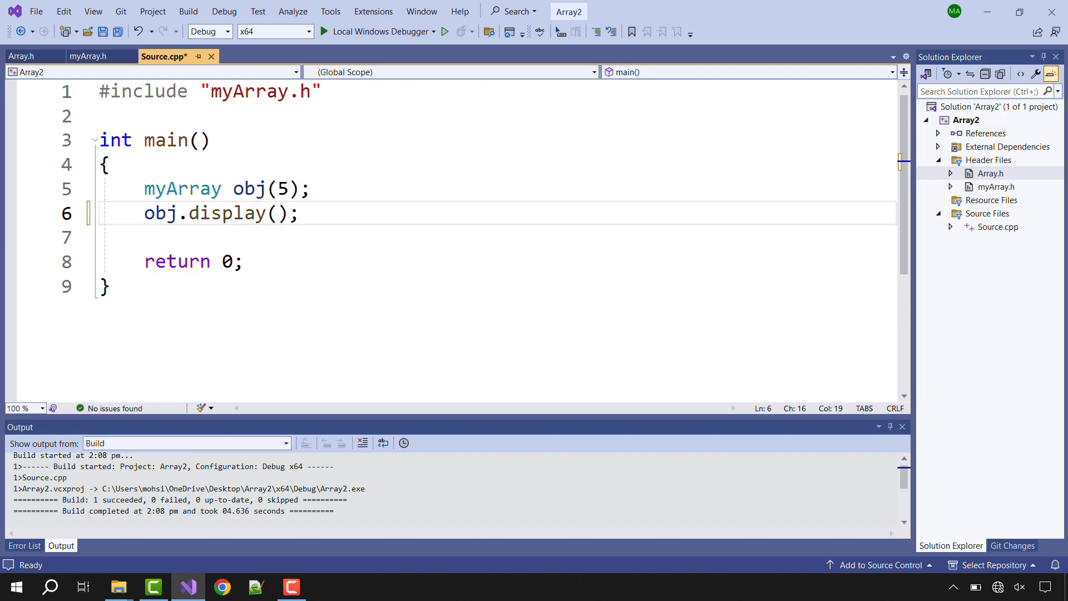
{"action": "key", "text": "ctrl+s"}
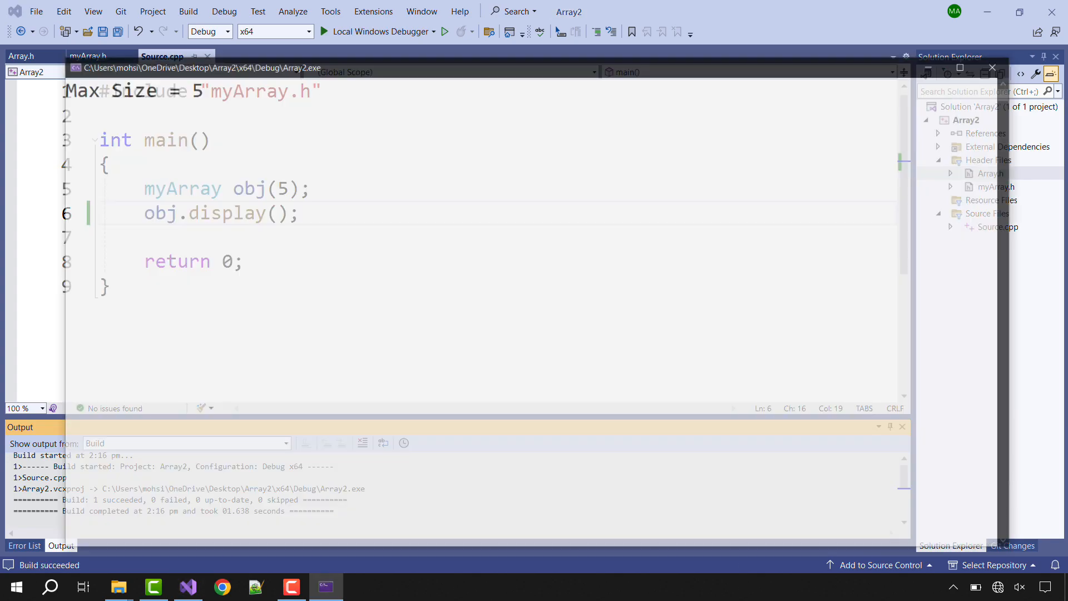
{"action": "left_click", "coordinate": [381, 31]}
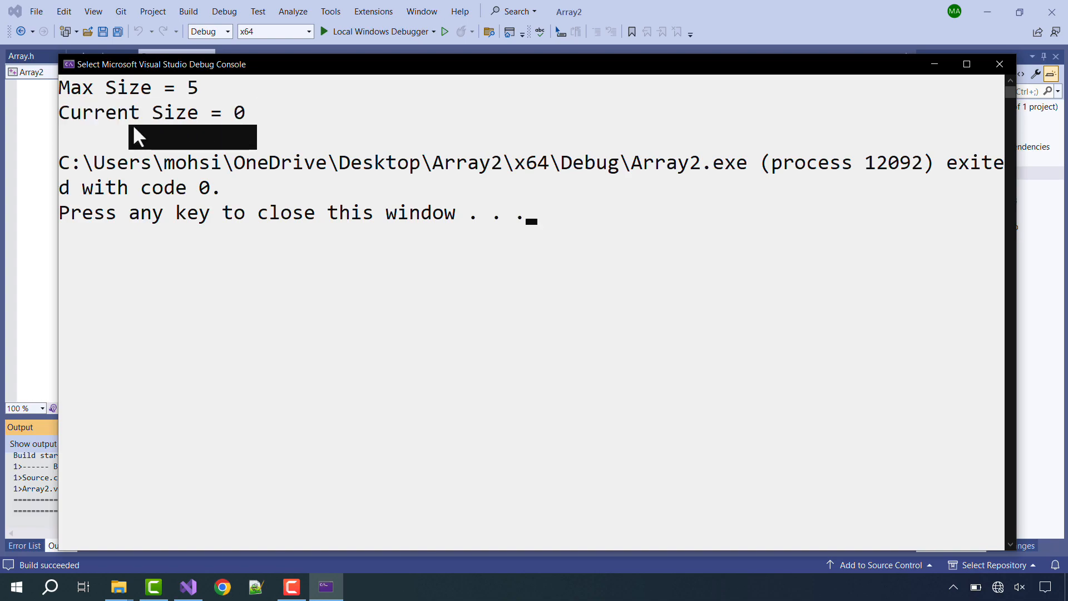
{"action": "mouse_move", "coordinate": [71, 141]}
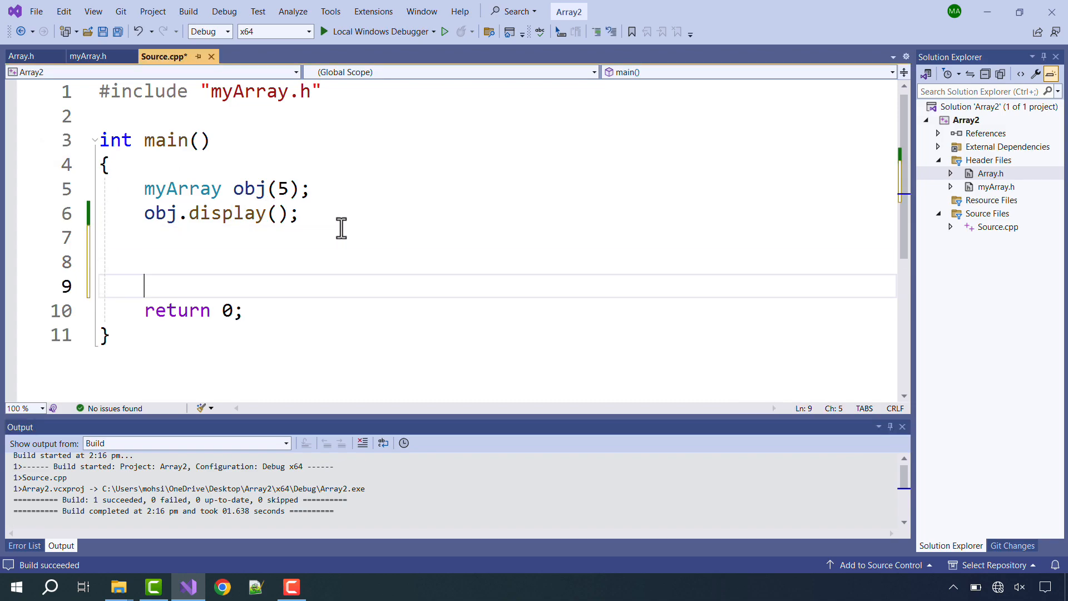
Print "Removed Value = " << obj.removeValue() in main, then display the array again
{"action": "type", "text": "cout"}
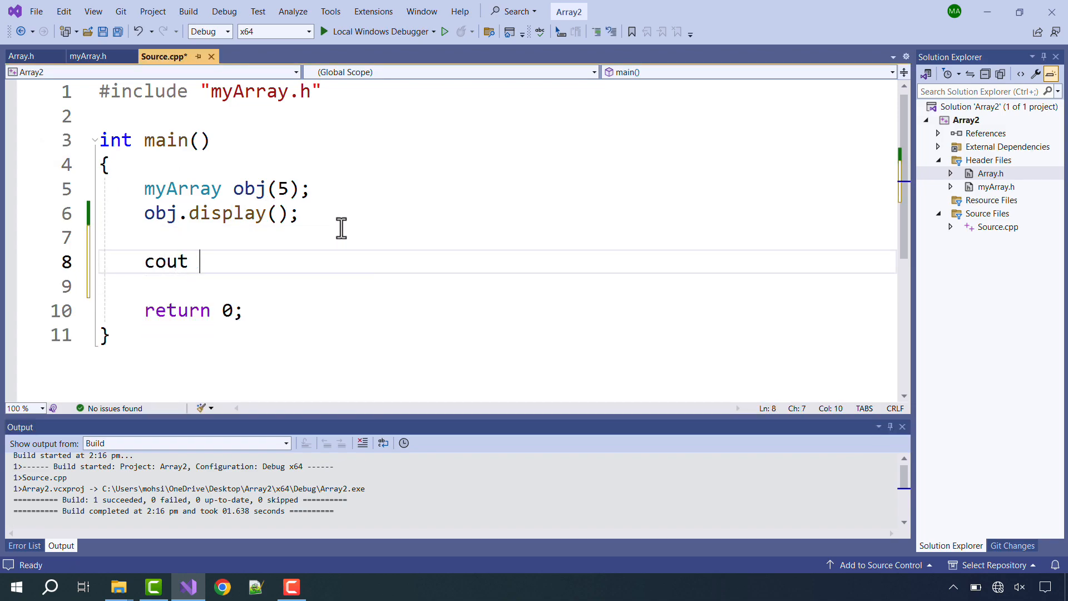
{"action": "type", "text": "<< \"Removed Val\""}
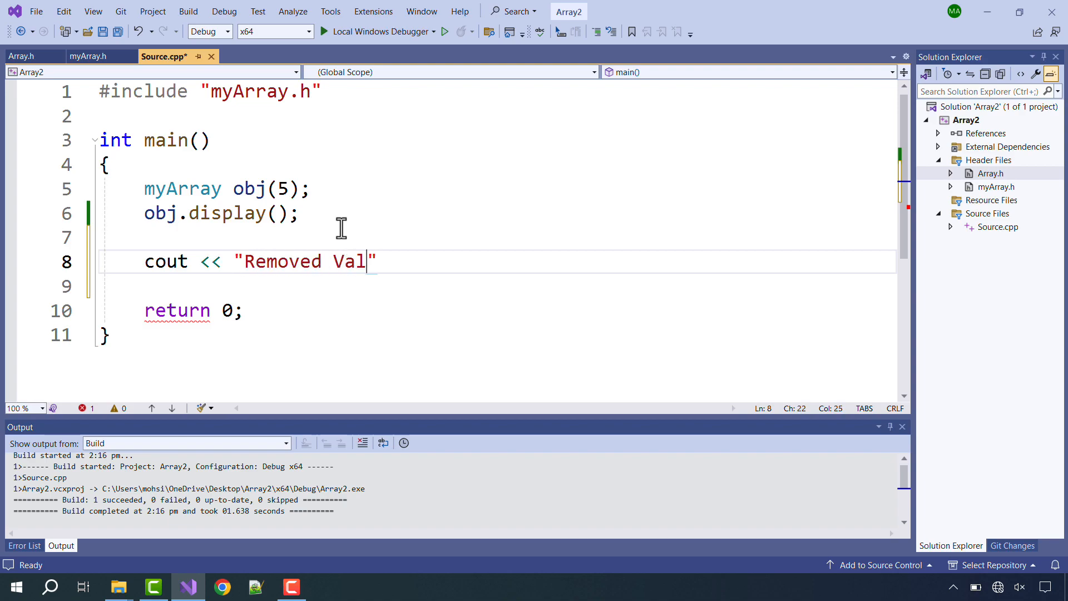
{"action": "type", "text": "ue = \" << obj.removeValue() << endl;"}
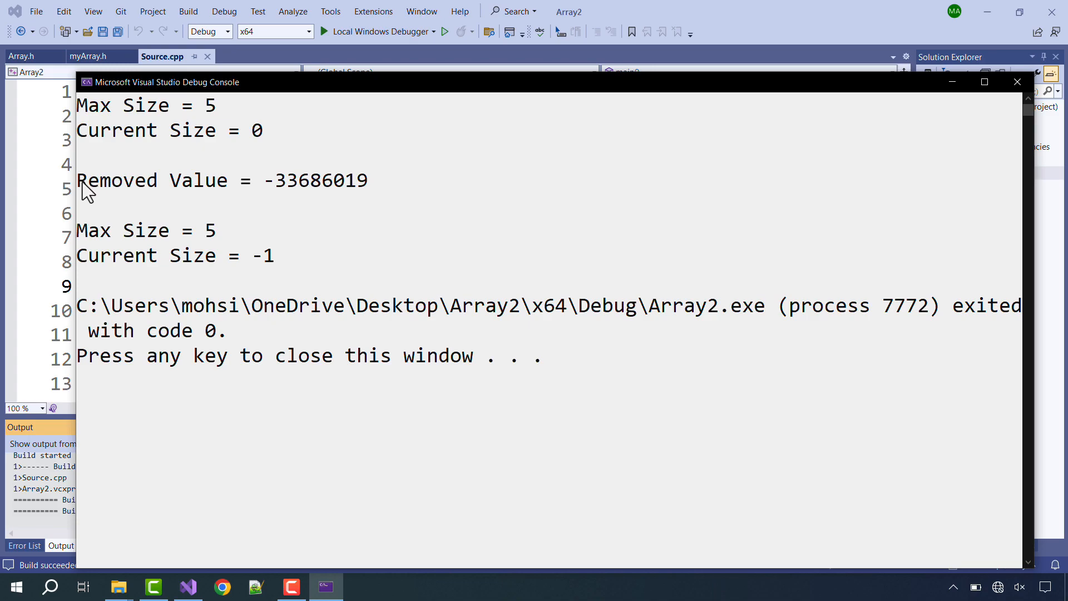
{"action": "left_click_drag", "start_coordinate": [81, 180], "coordinate": [368, 181]}
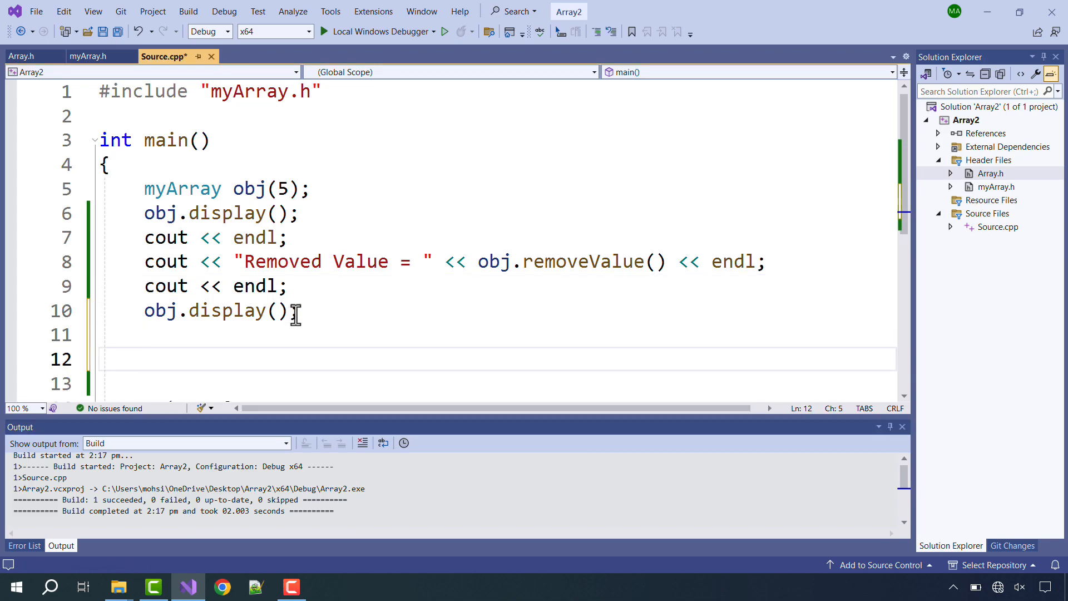
Add obj.addValue(-3); followed by a blank line and obj.display(); in main
{"action": "type", "text": "obj.addValue("}
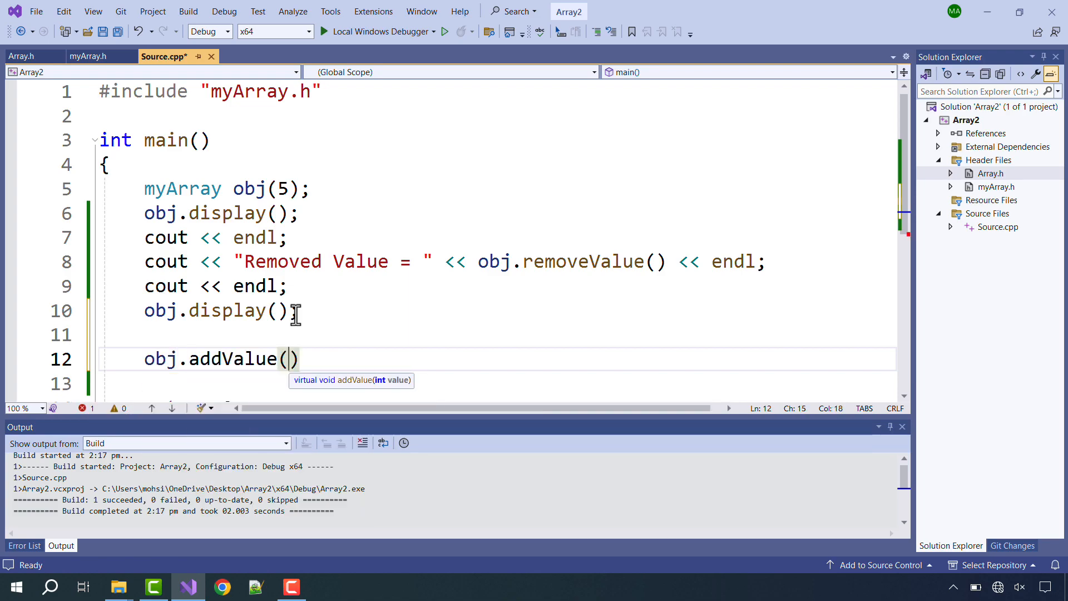
{"action": "type", "text": "-3"}
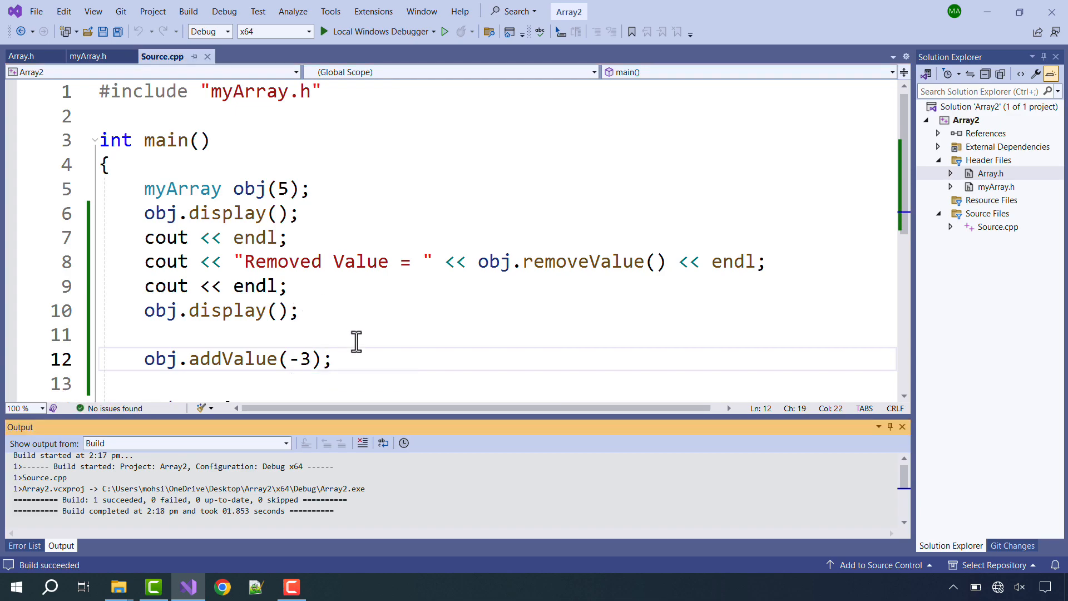
{"action": "scroll", "scroll_direction": "down", "scroll_amount": 3}
{"action": "type", "text": "o"}
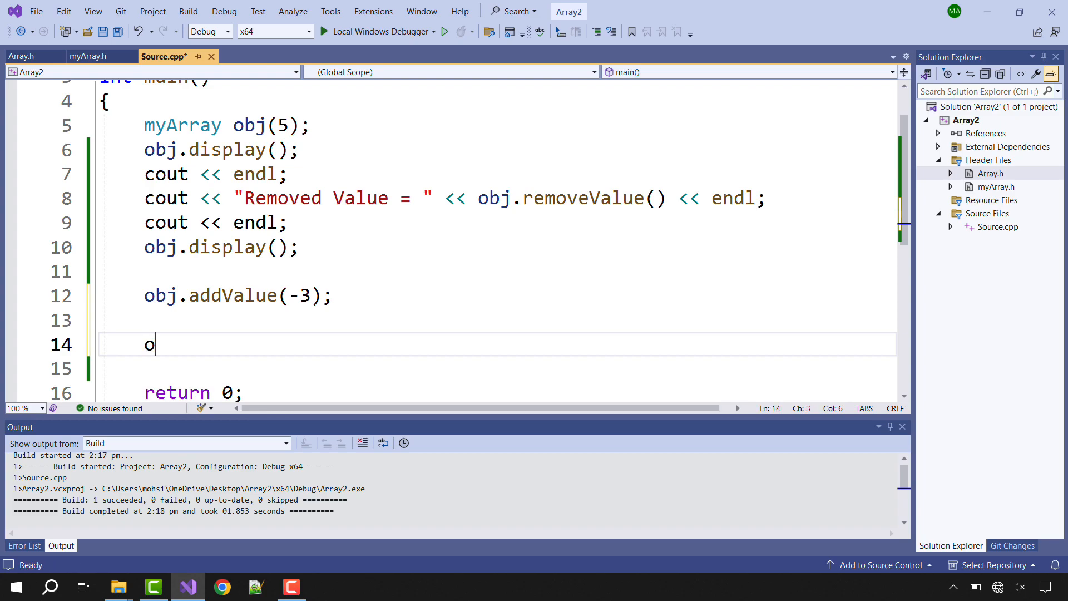
{"action": "type", "text": "bj."}
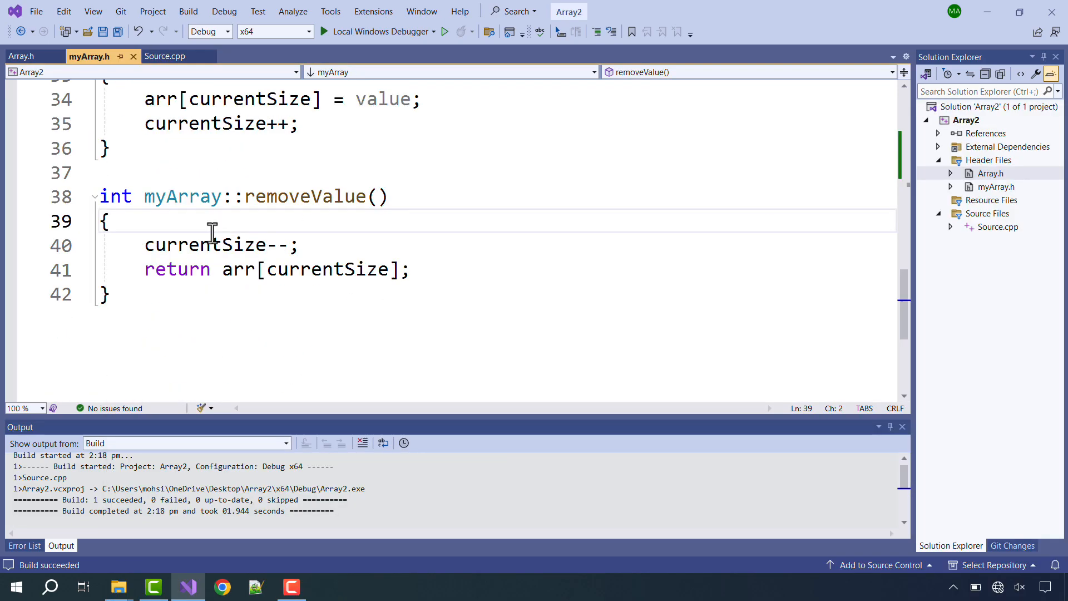
Wrap removeValue in if (isEmpty()) printing "Array is Empty"
{"action": "type", "text": "if ("}
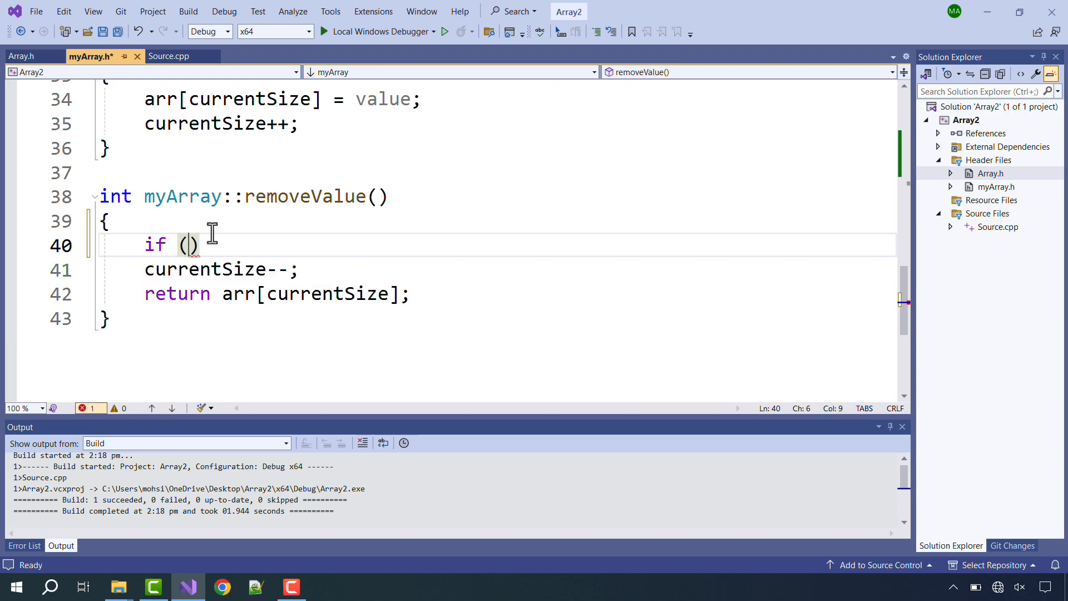
{"action": "type", "text": "isEmpty("}
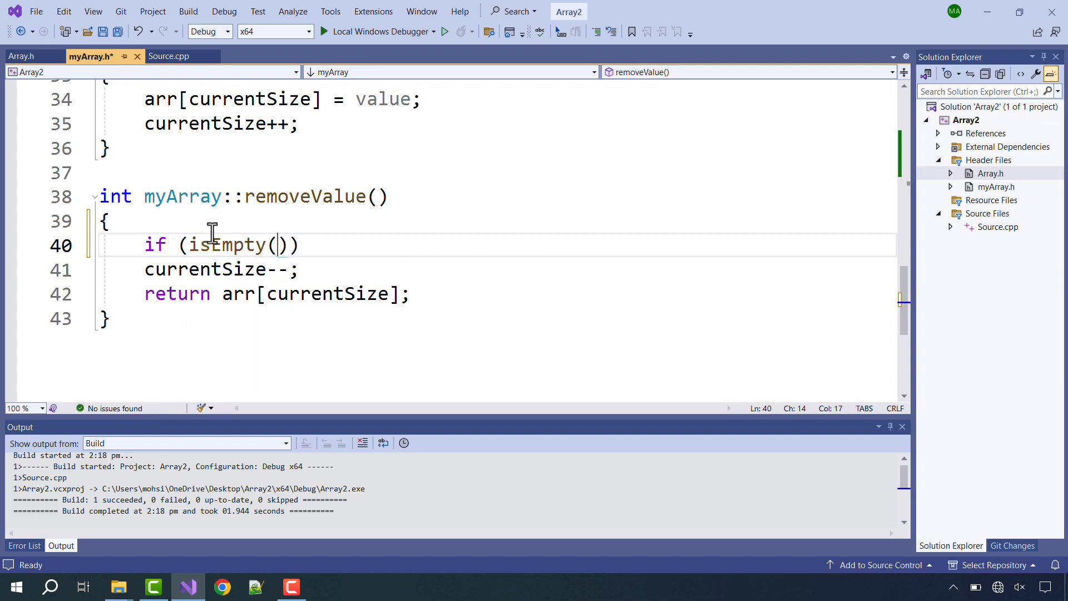
{"action": "key", "text": "Enter"}
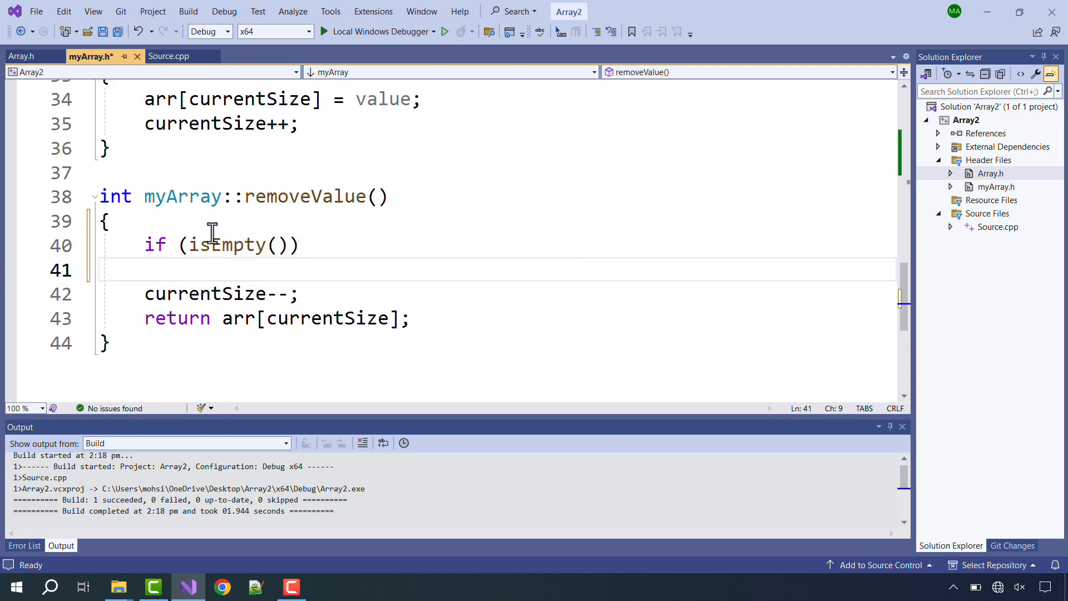
{"action": "type", "text": "cout << \""}
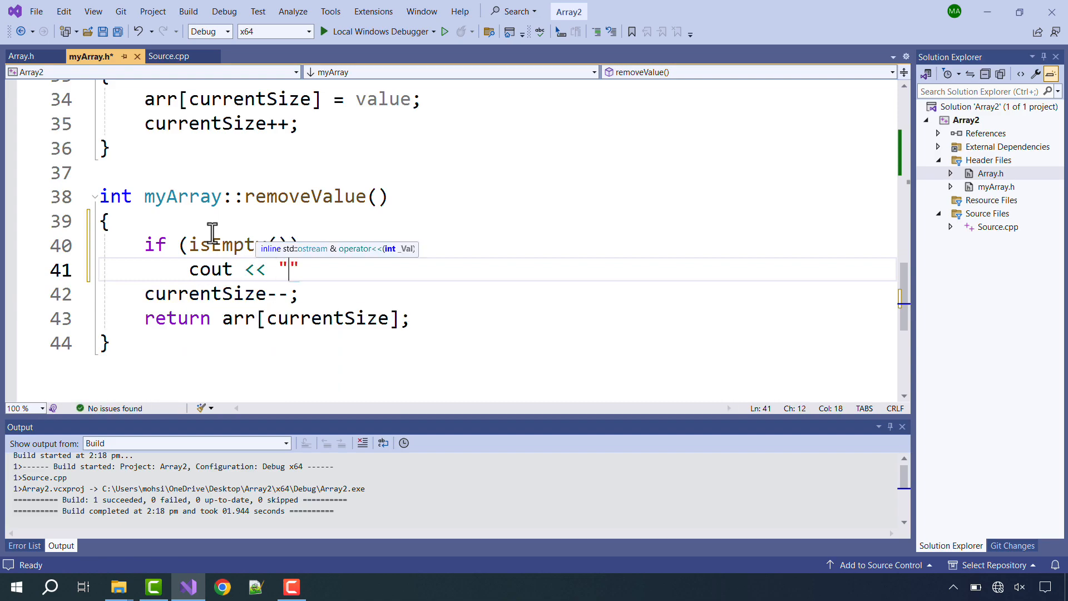
{"action": "type", "text": "Array is Empty"}
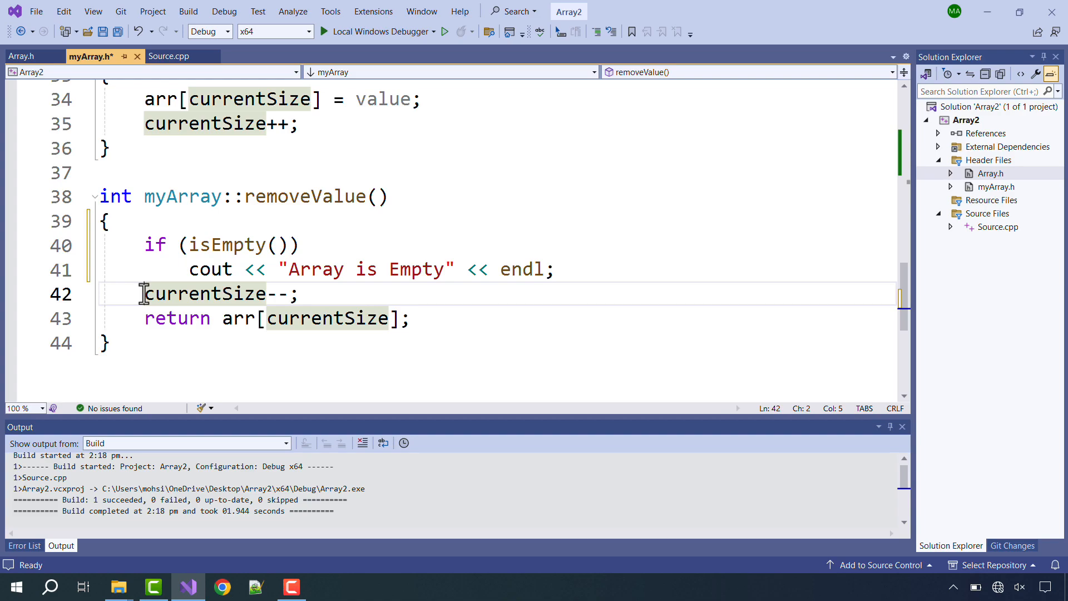
Return NULL when empty and move the decrement-and-return into an else branch
{"action": "type", "text": "el"}
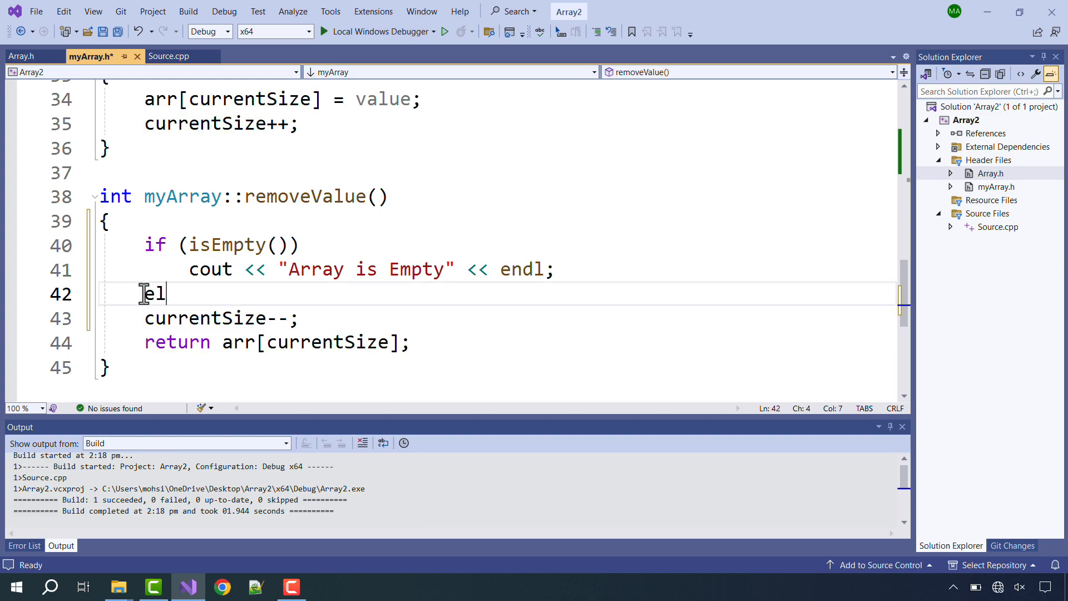
{"action": "type", "text": "se"}
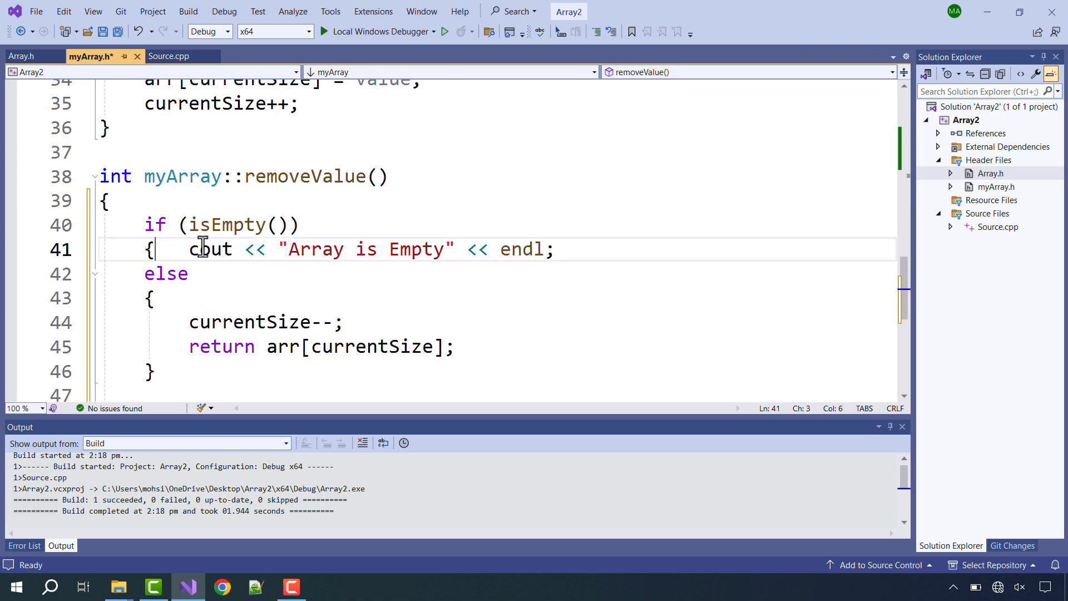
{"action": "key", "text": "enter"}
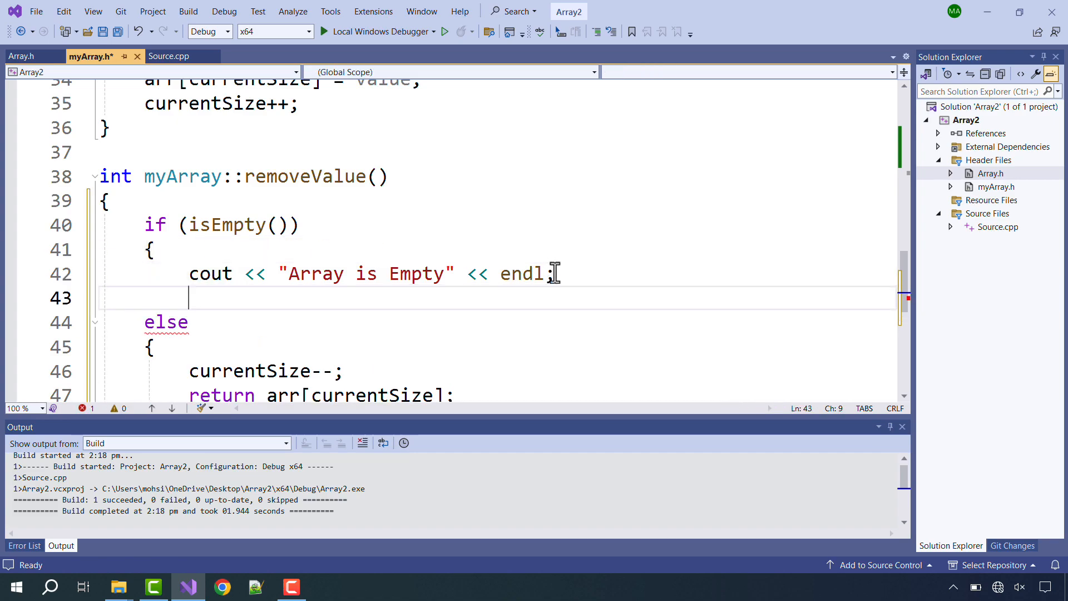
{"action": "type", "text": "}"}
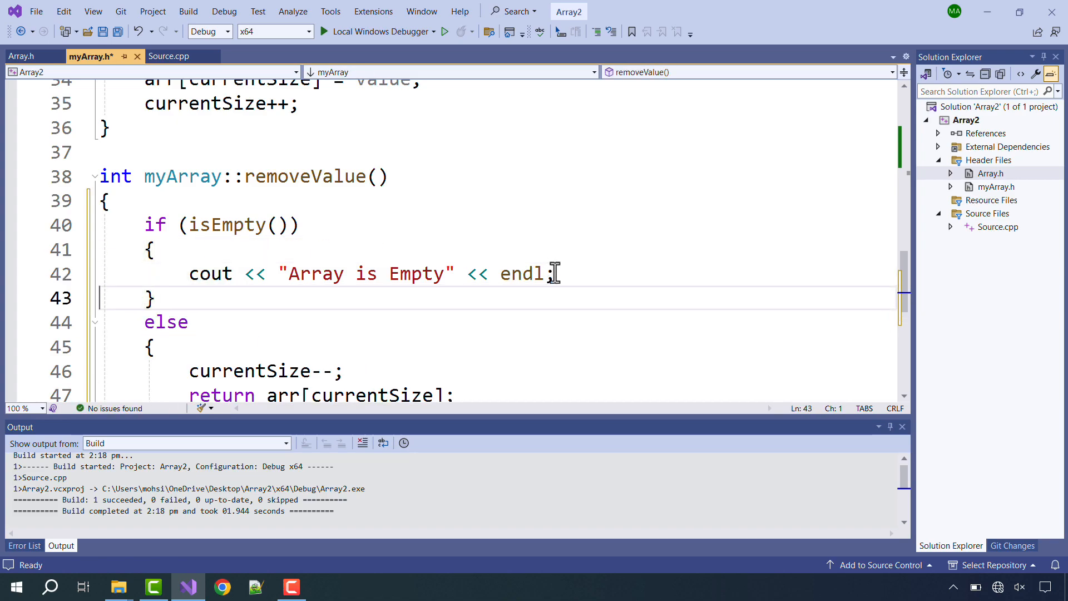
{"action": "type", "text": "return NULL;"}
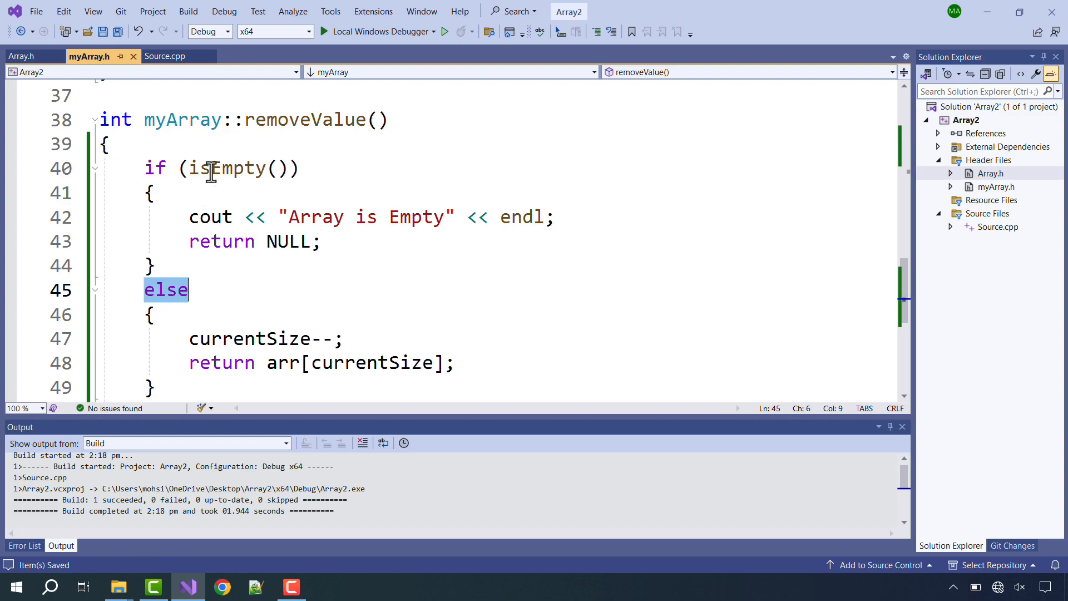
{"action": "mouse_move", "coordinate": [232, 168]}
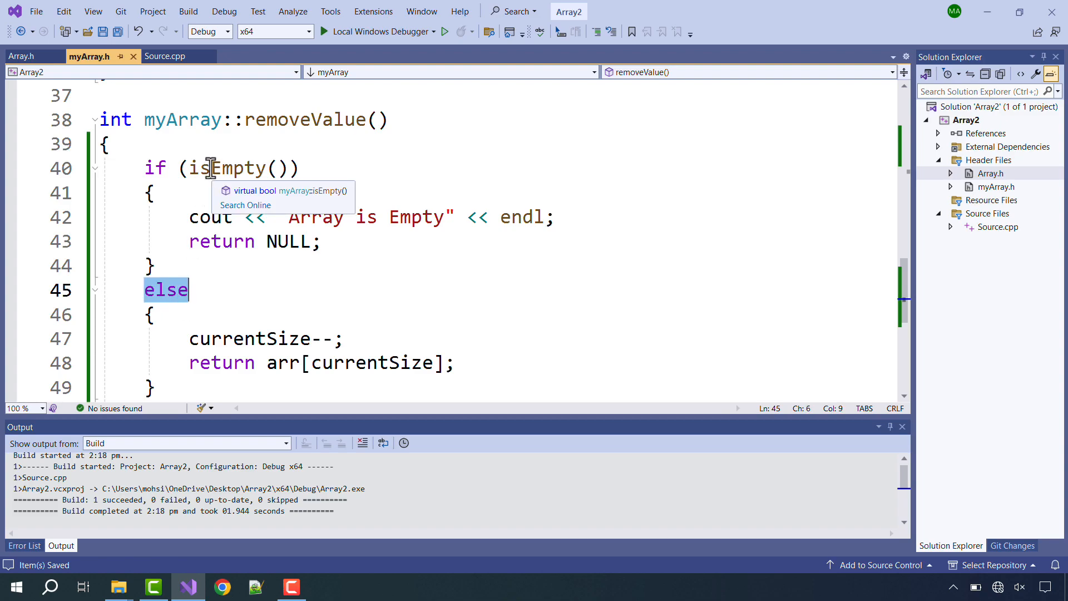
{"action": "mouse_move", "coordinate": [193, 328]}
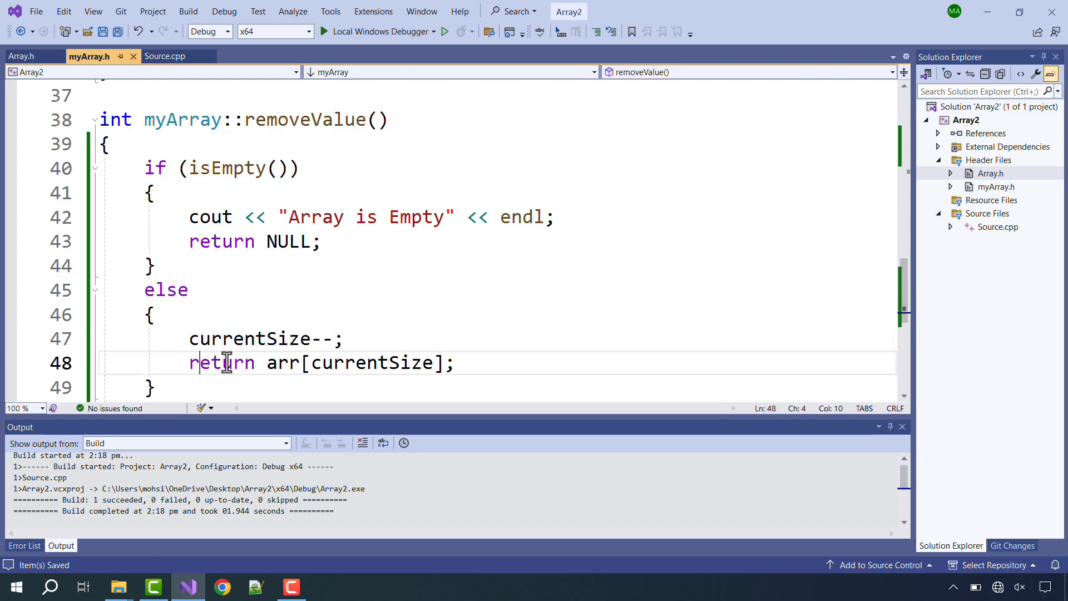
{"action": "left_click_drag", "start_coordinate": [189, 363], "coordinate": [453, 363]}
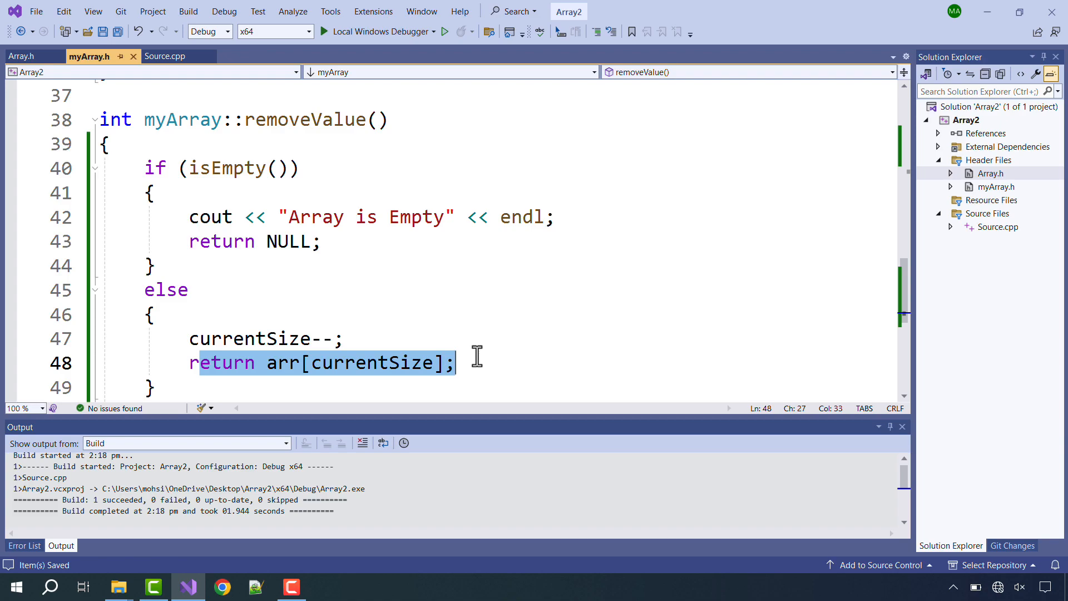
{"action": "left_click", "coordinate": [444, 31]}
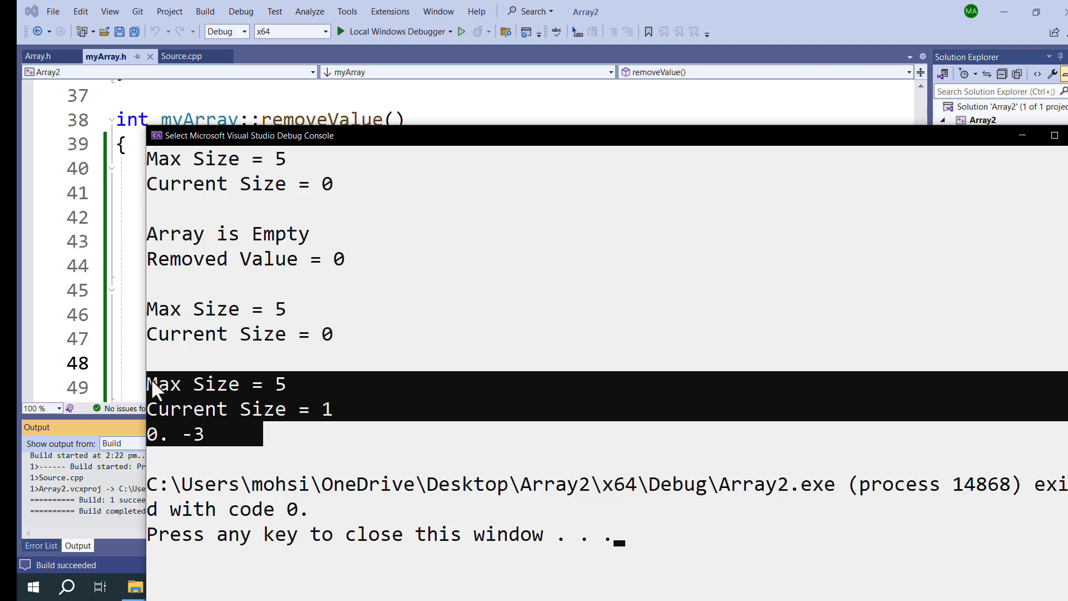
{"action": "mouse_move", "coordinate": [300, 244]}
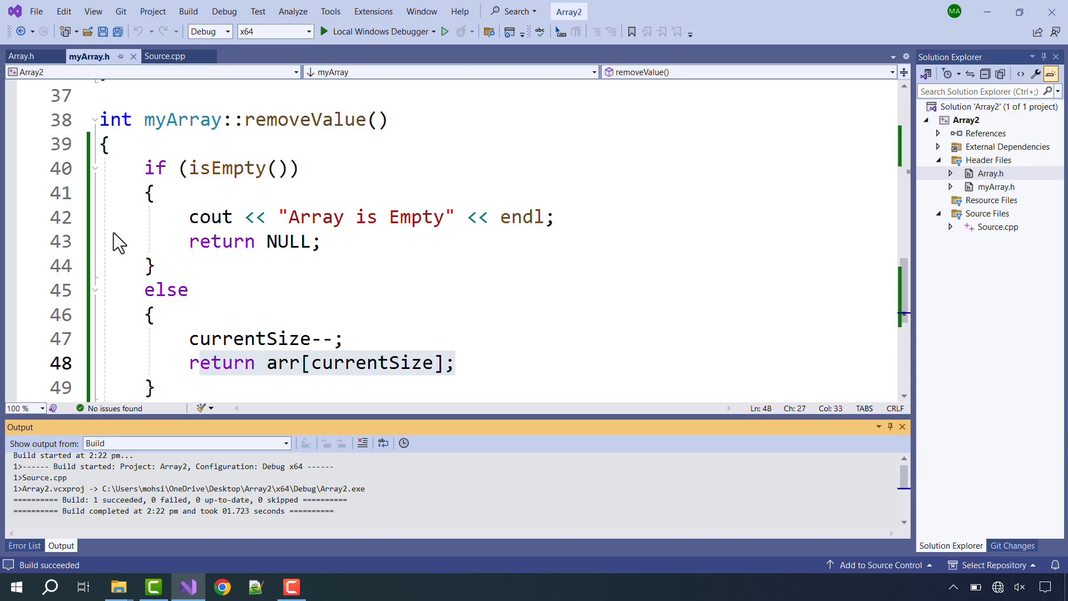
Change main's array size from 5 to 3 in Source.cpp
{"action": "left_click", "coordinate": [163, 56]}
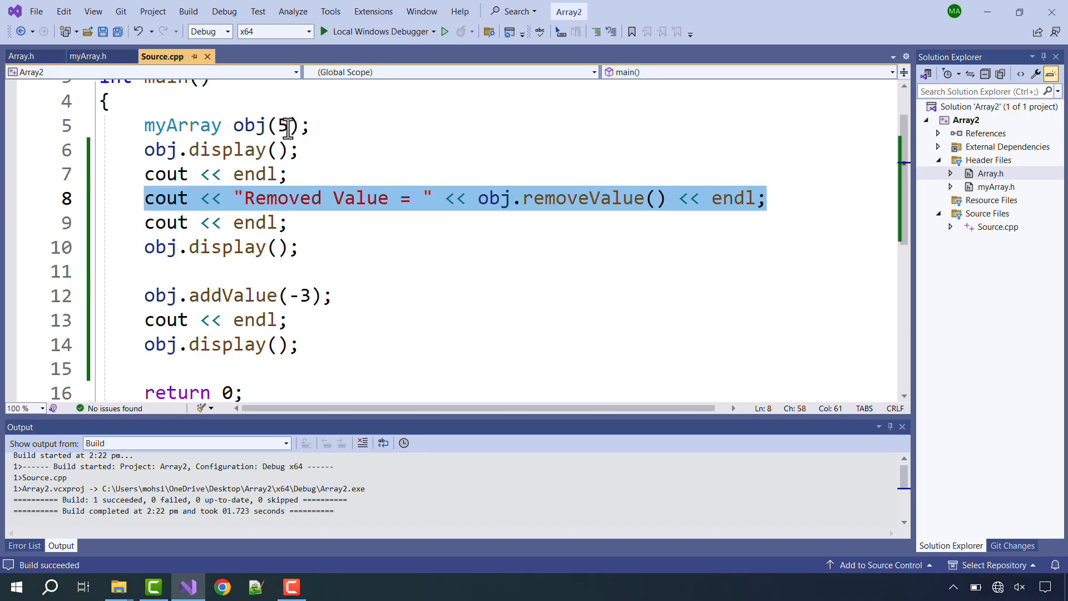
{"action": "key", "text": "Backspace"}
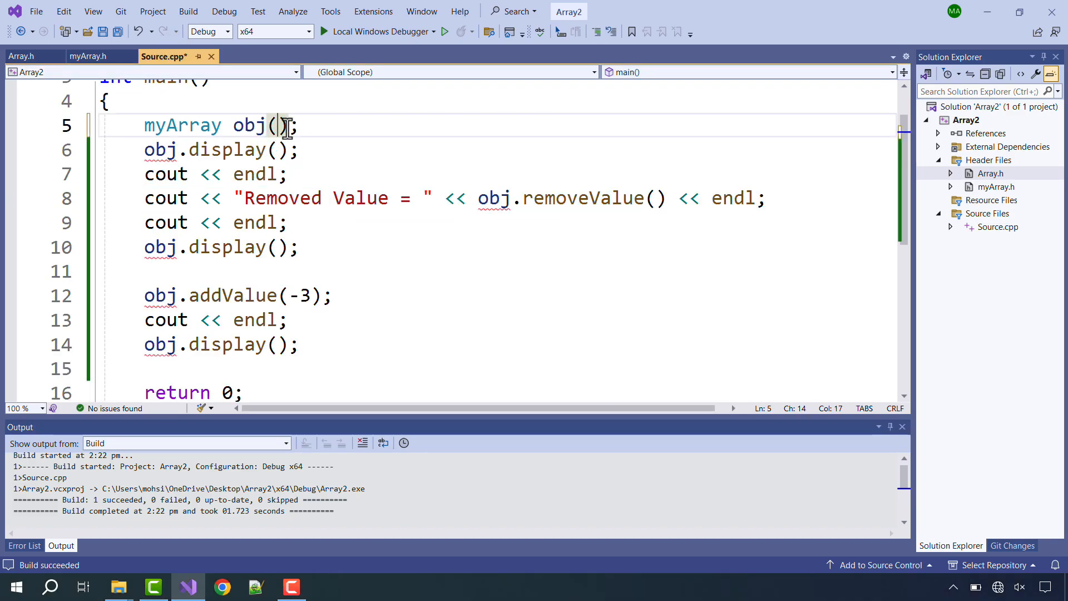
{"action": "type", "text": "ob"}
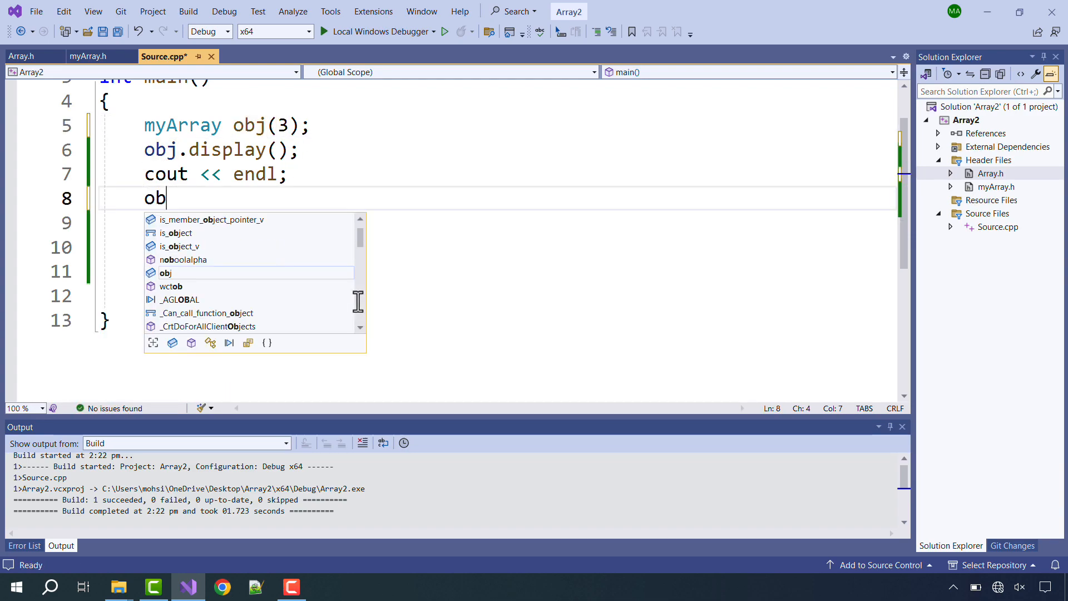
{"action": "type", "text": "j.addValue(15"}
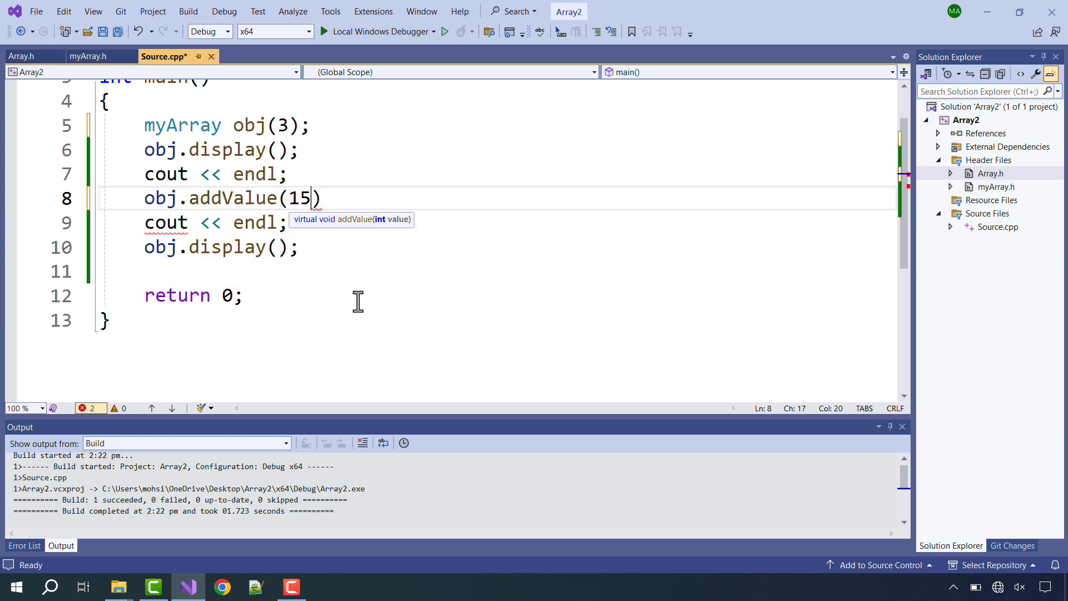
{"action": "type", "text": "lue(-3);"}
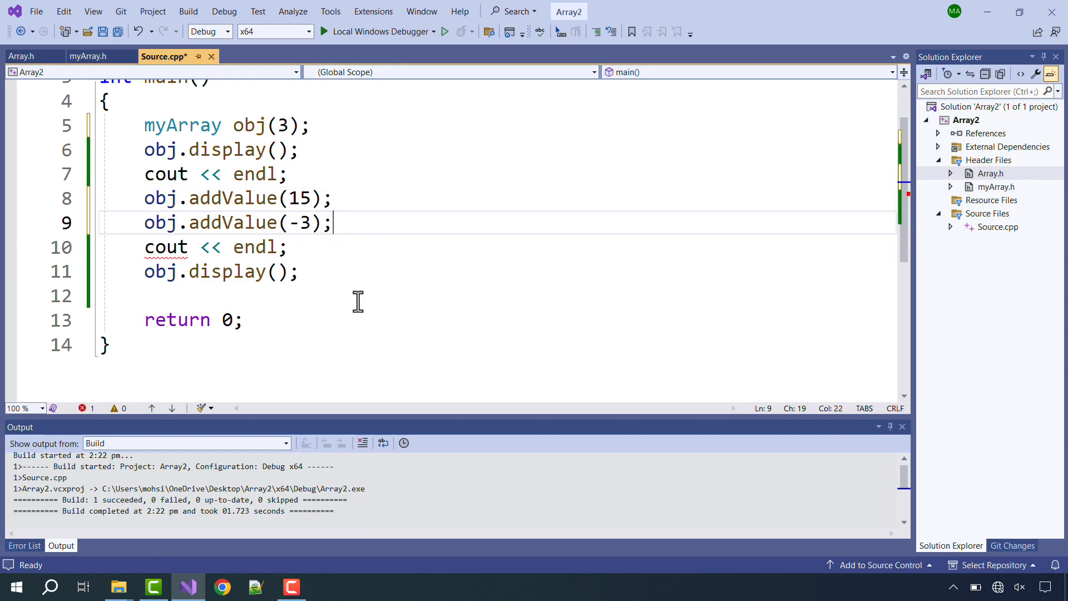
Add obj.addValue(0); and obj.addValue(65); after the existing addValue calls
{"action": "type", "text": "obj.addValue();"}
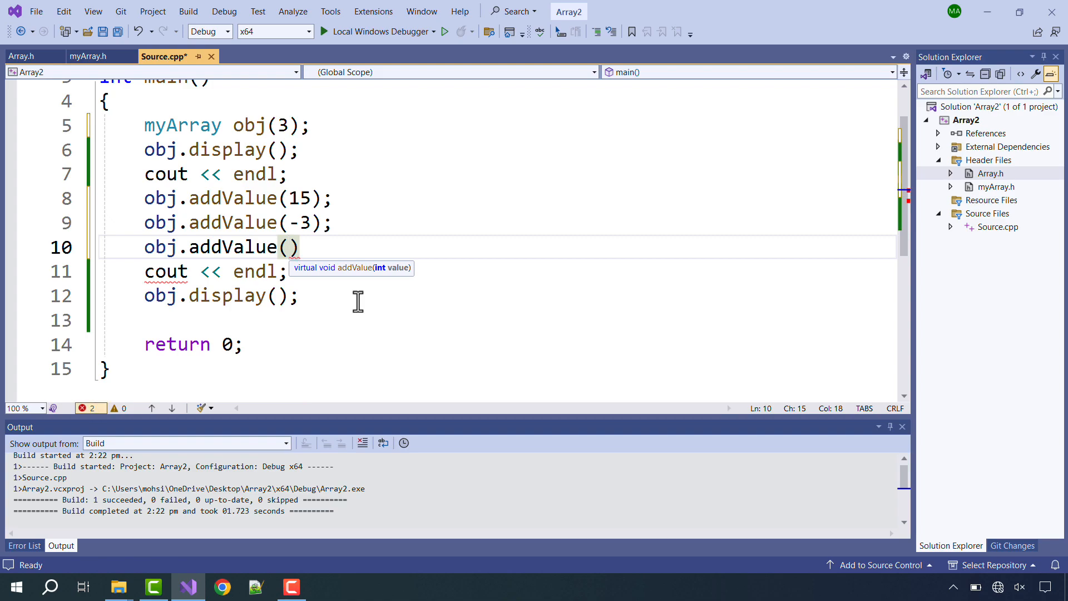
{"action": "type", "text": "0);"}
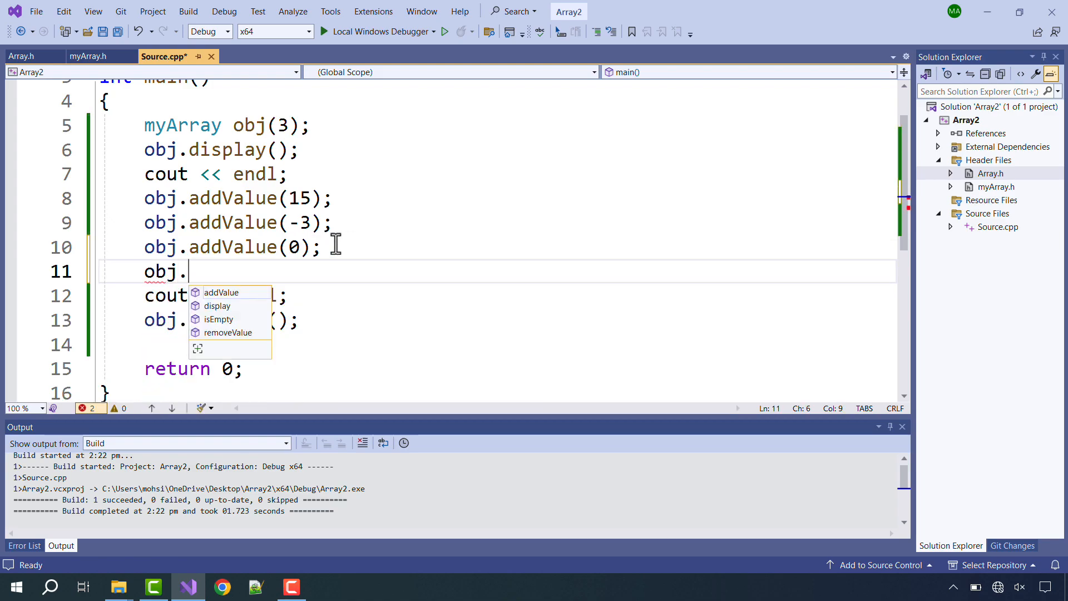
{"action": "type", "text": "addValue()"}
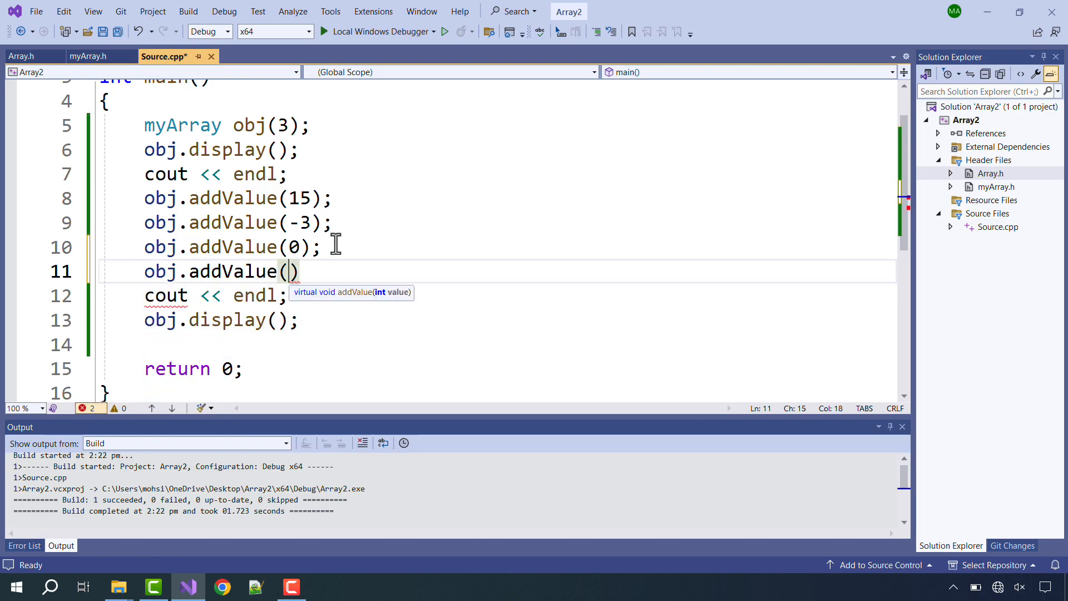
{"action": "type", "text": "6"}
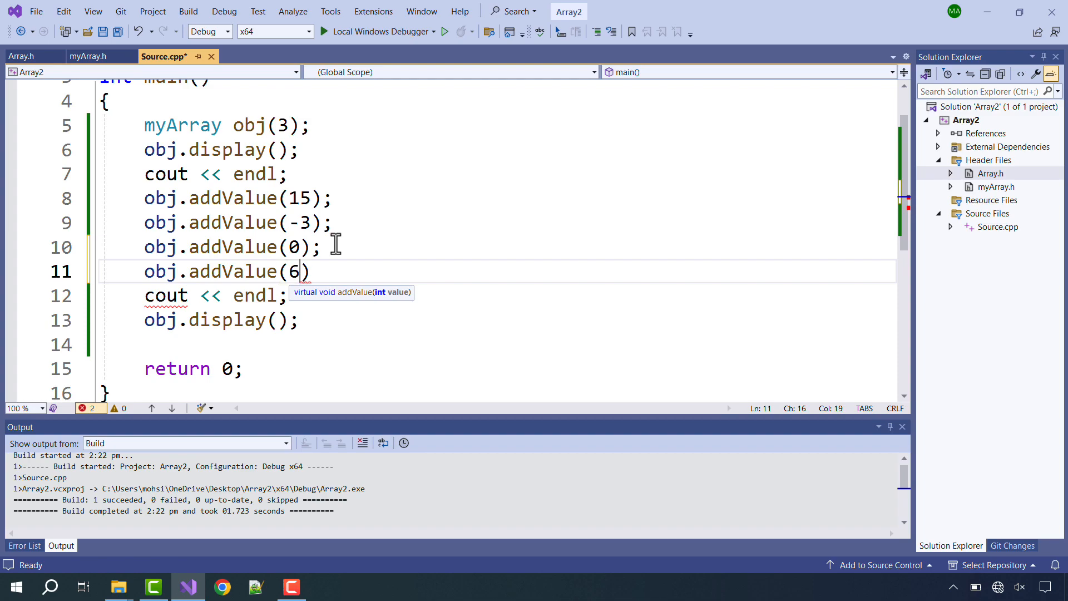
{"action": "type", "text": "5"}
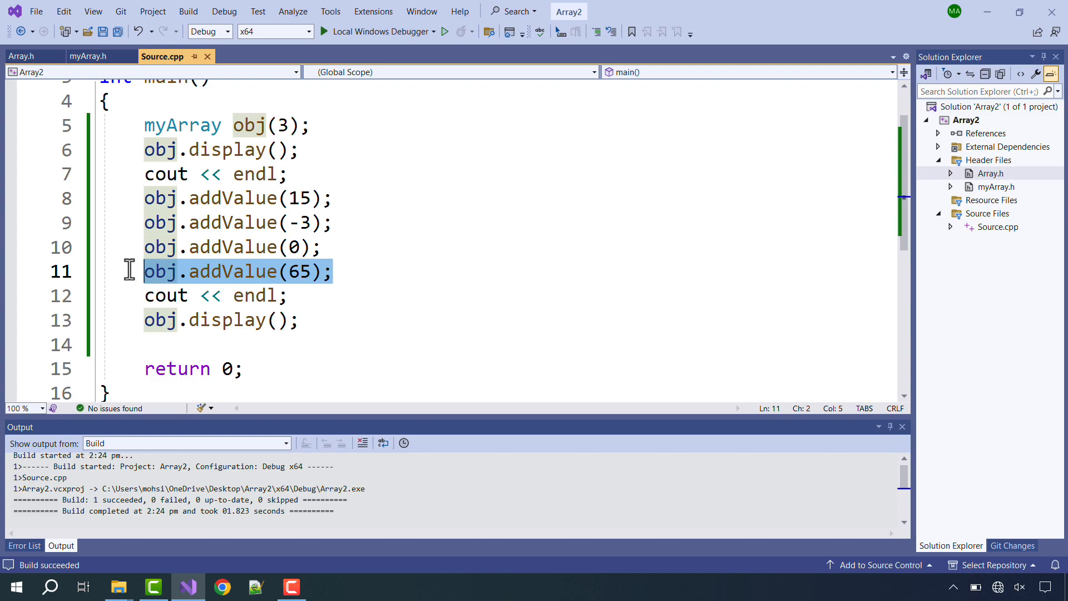
{"action": "mouse_move", "coordinate": [144, 272]}
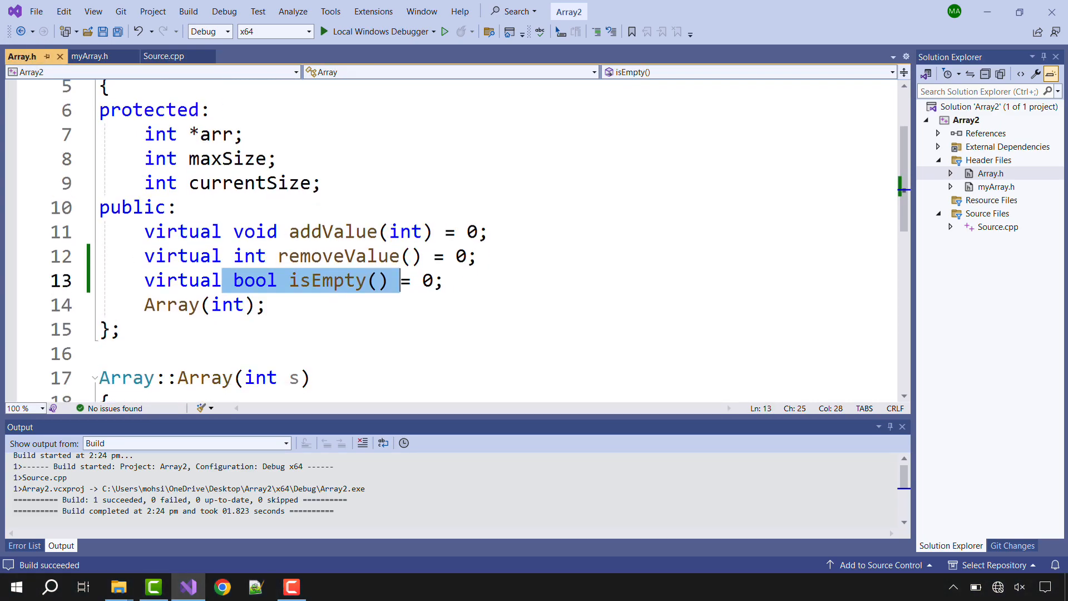
Declare 'virtual bool isFull() = 0;' below isEmpty in the Array class
{"action": "type", "text": "virtual"}
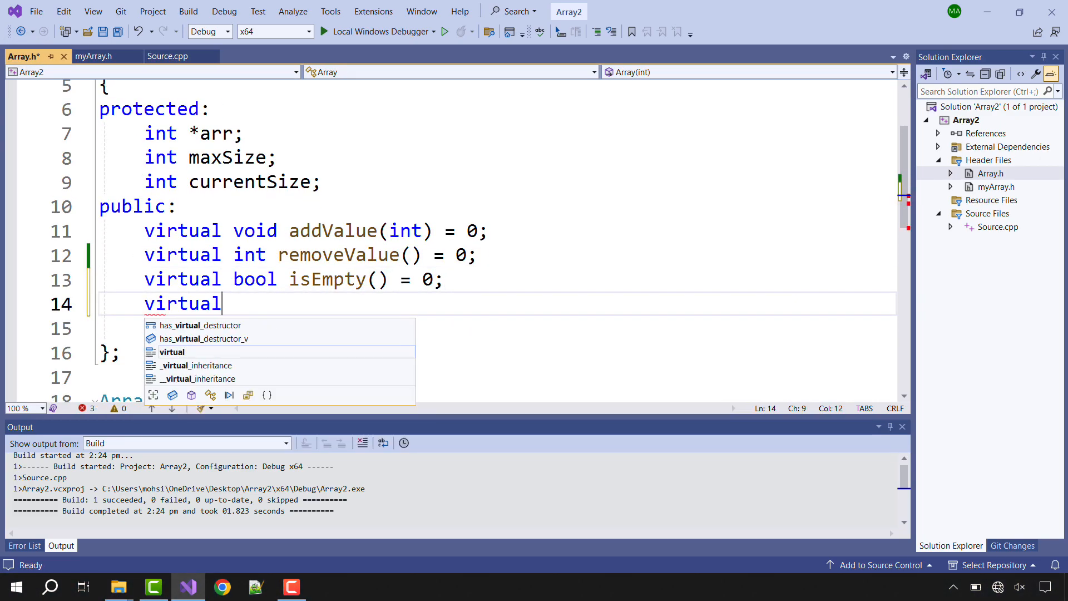
{"action": "type", "text": "bool is"}
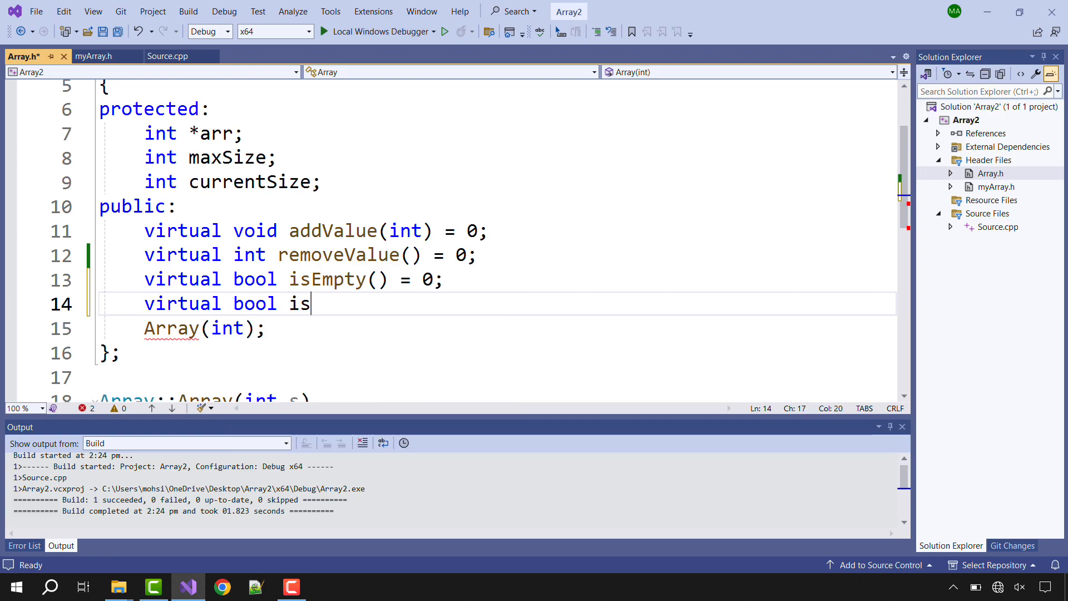
{"action": "type", "text": "Full()"}
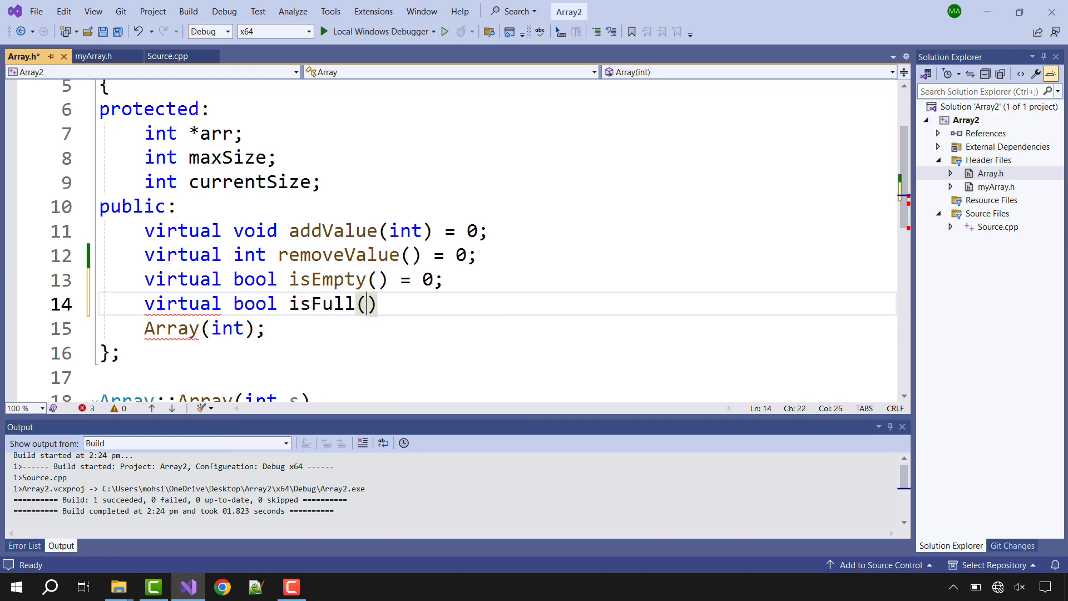
{"action": "type", "text": "= 0;"}
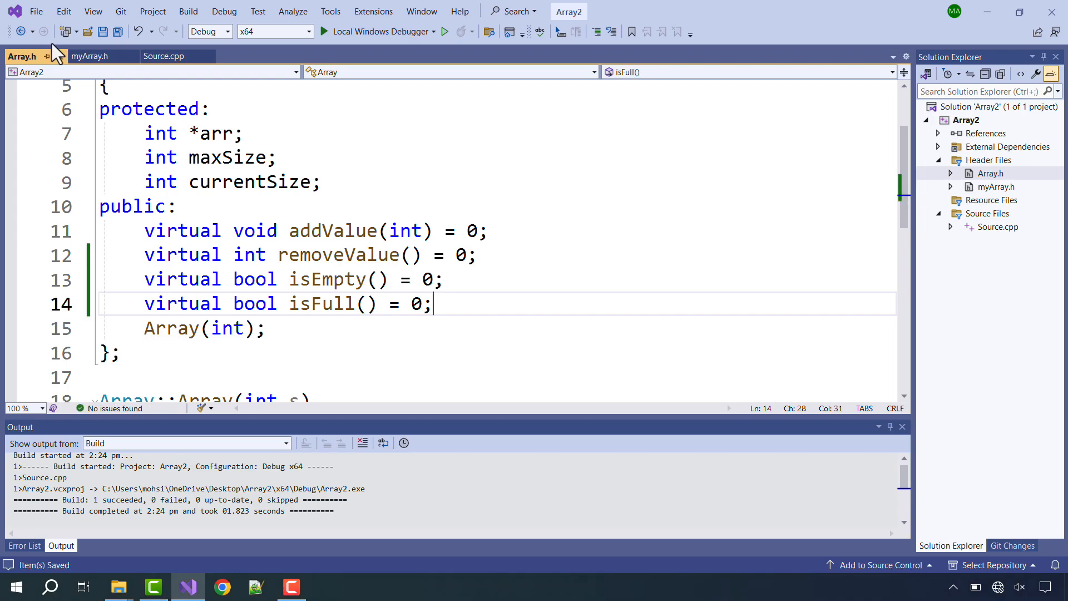
Declare bool isFull() in myArray.h and define it to return currentSize == maxSize
{"action": "left_click", "coordinate": [89, 56]}
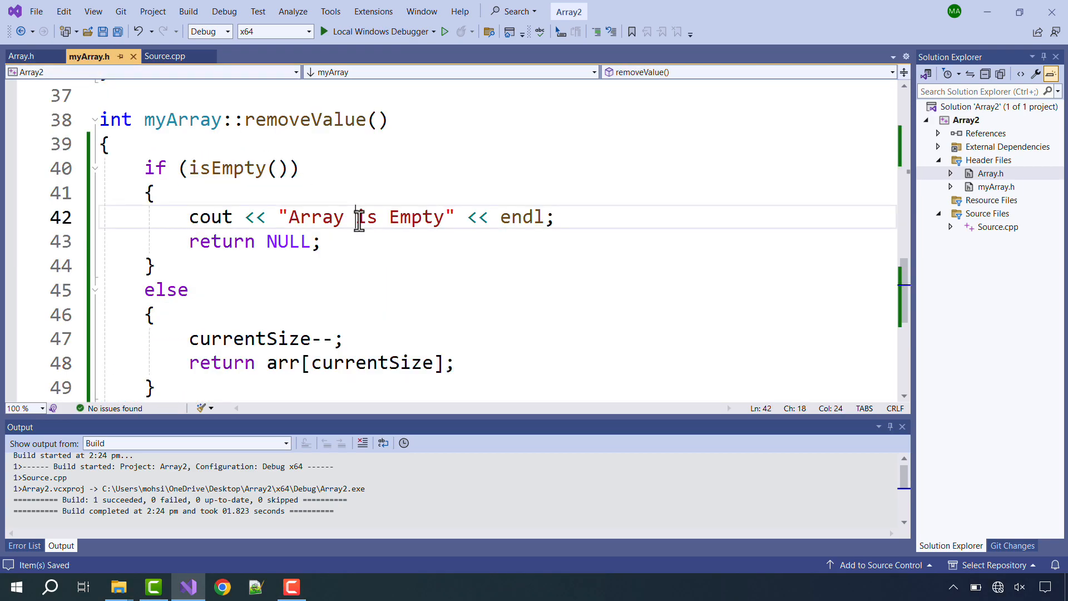
{"action": "type", "text": "isFull("}
{"action": "type", "text": "return"}
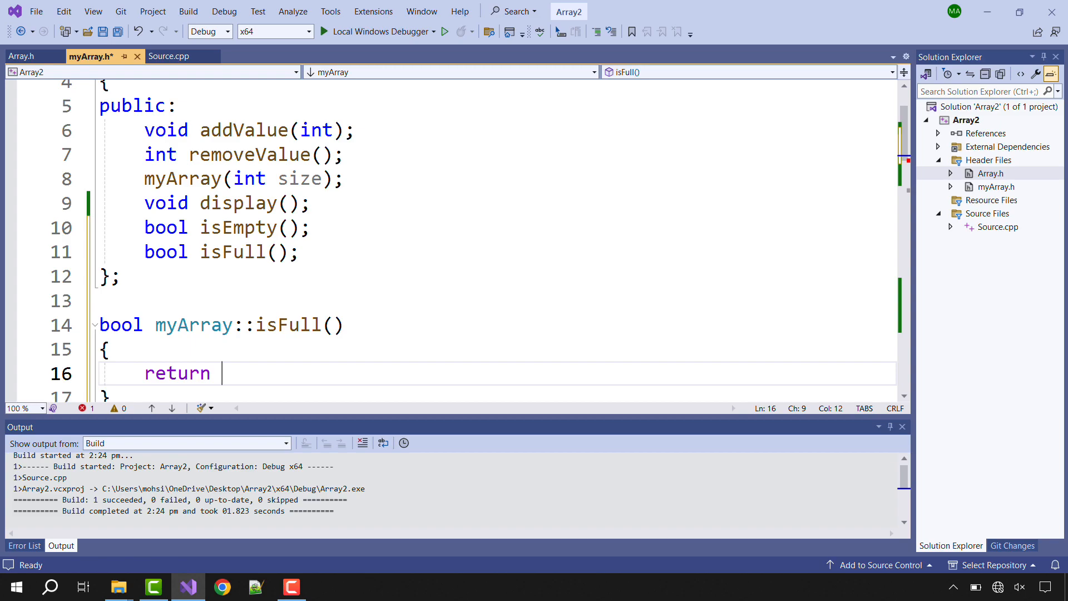
{"action": "type", "text": "c"}
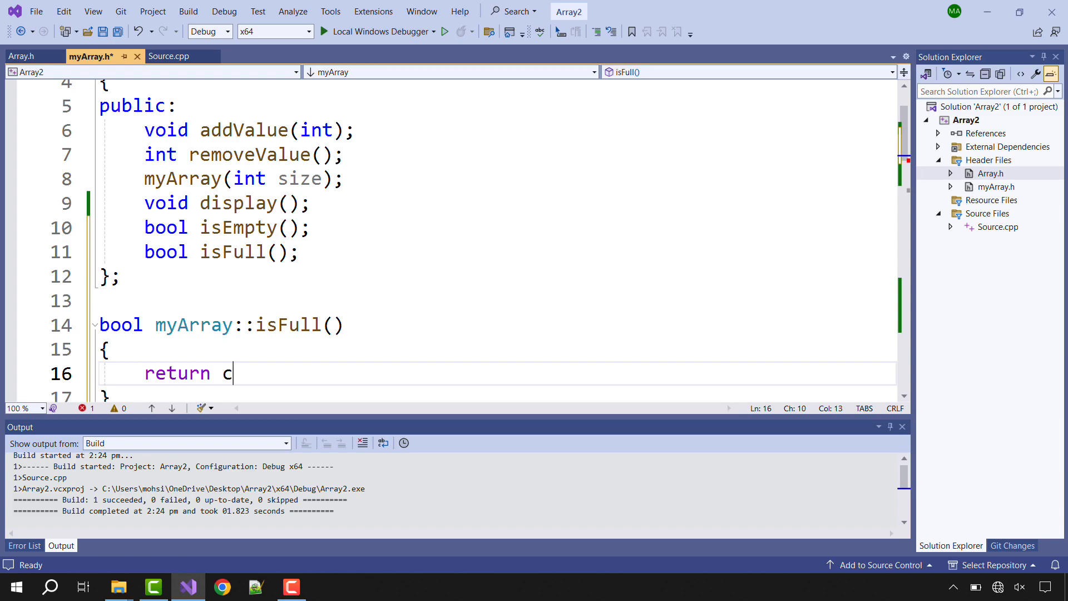
{"action": "type", "text": "urrentSize == maxSize;"}
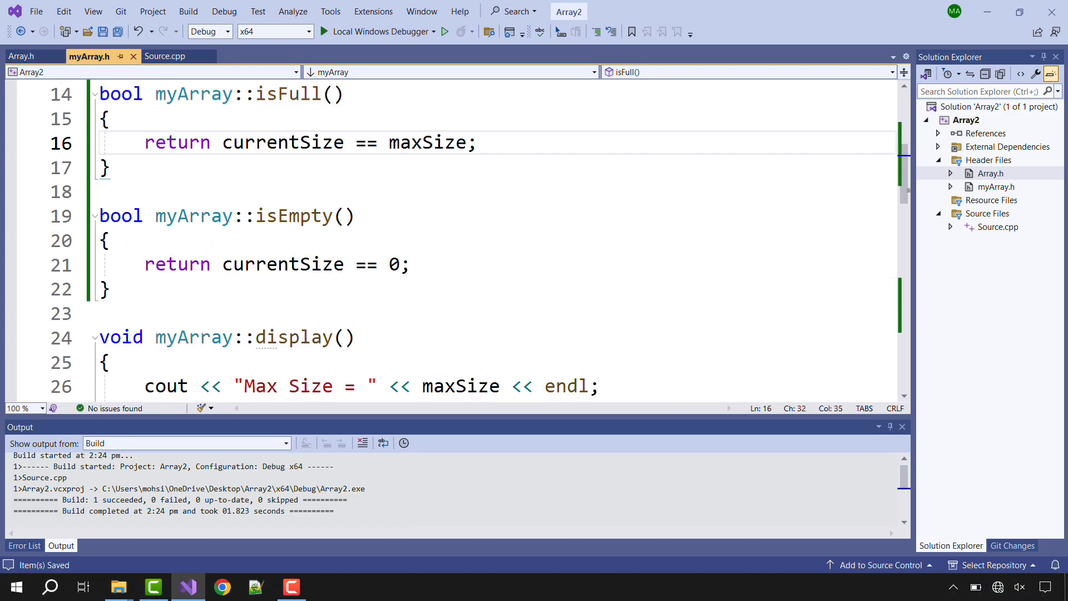
{"action": "scroll", "scroll_direction": "down", "scroll_amount": 3}
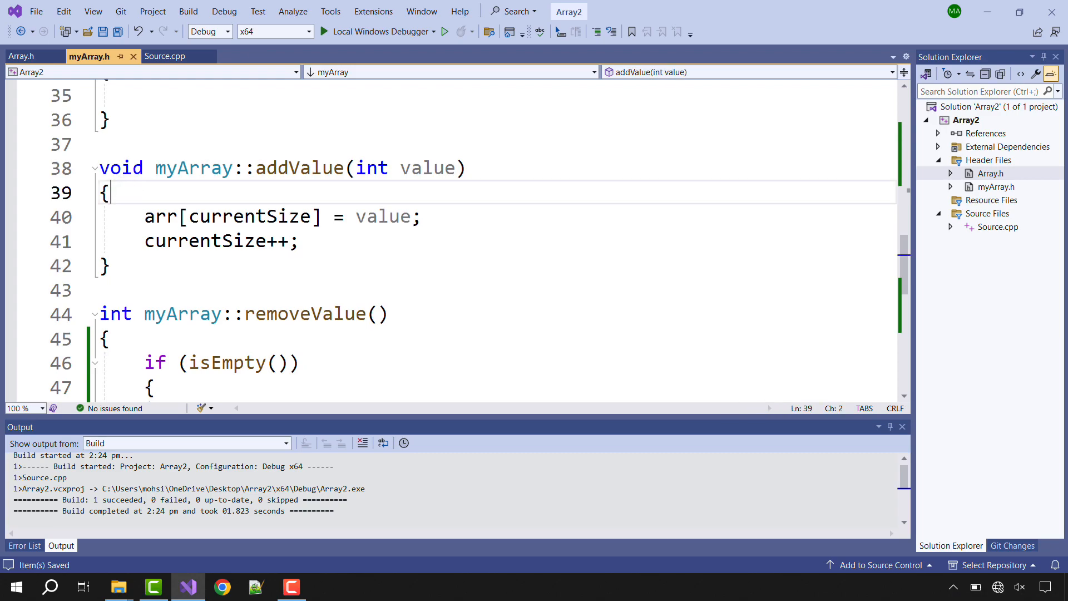
Guard addValue with if (isFull()) printing "Array is full"
{"action": "key", "text": "enter"}
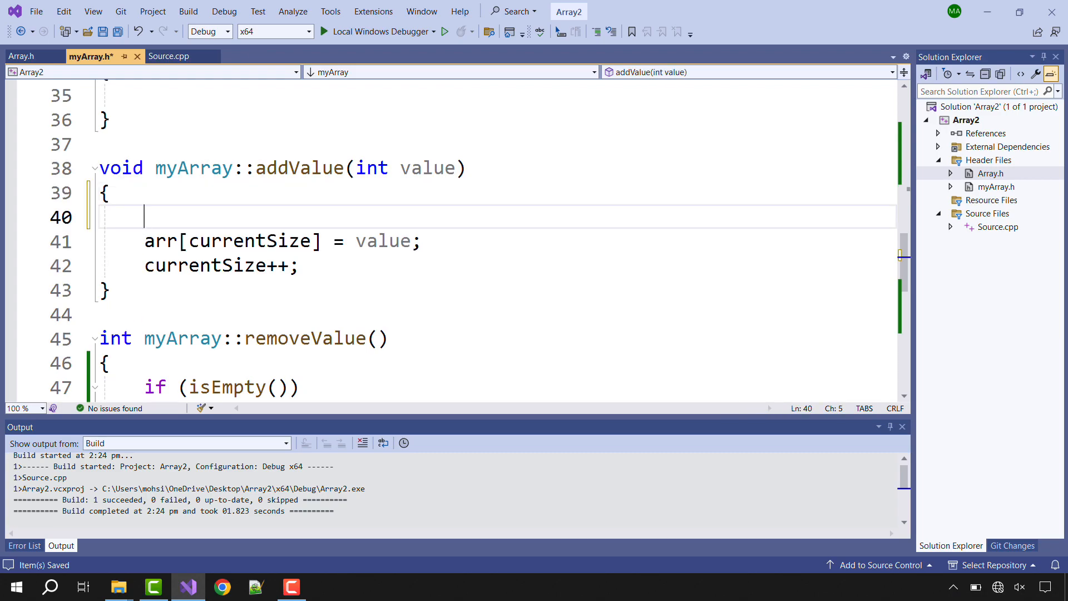
{"action": "type", "text": "if"}
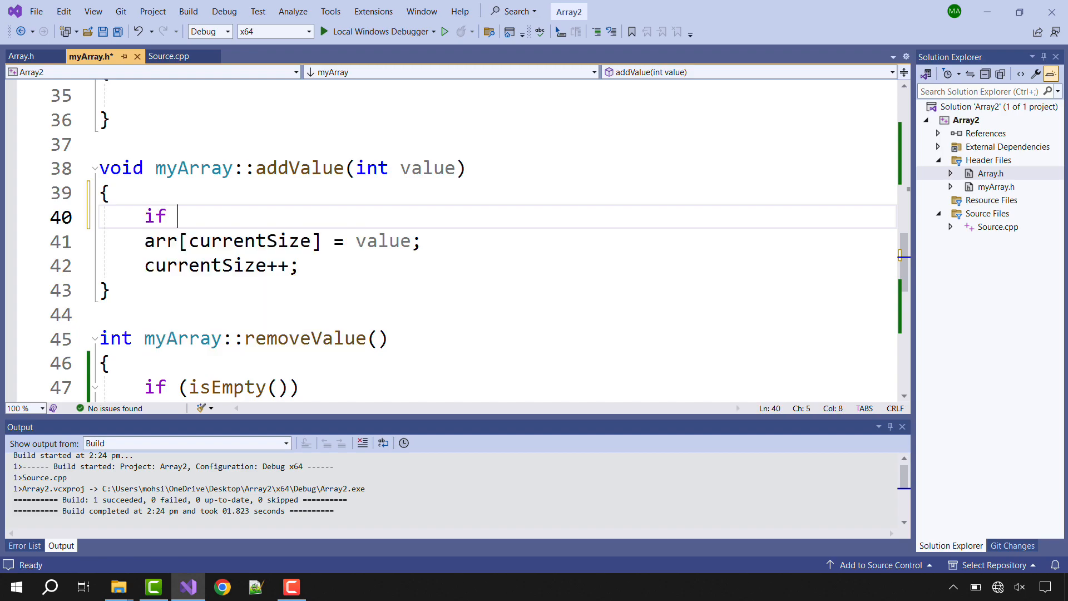
{"action": "type", "text": "(isFu"}
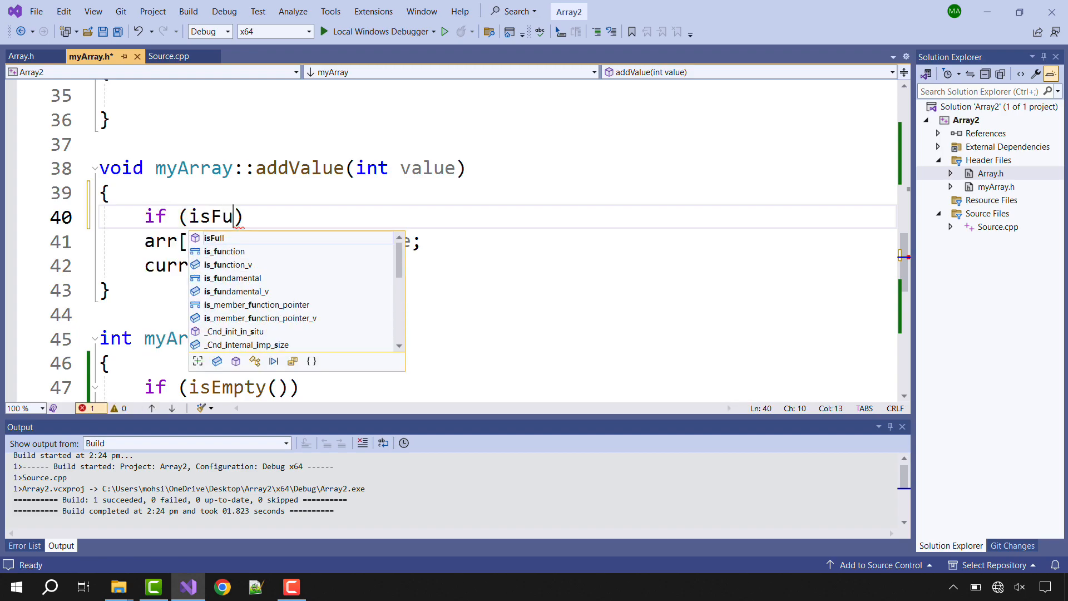
{"action": "type", "text": "ll())"}
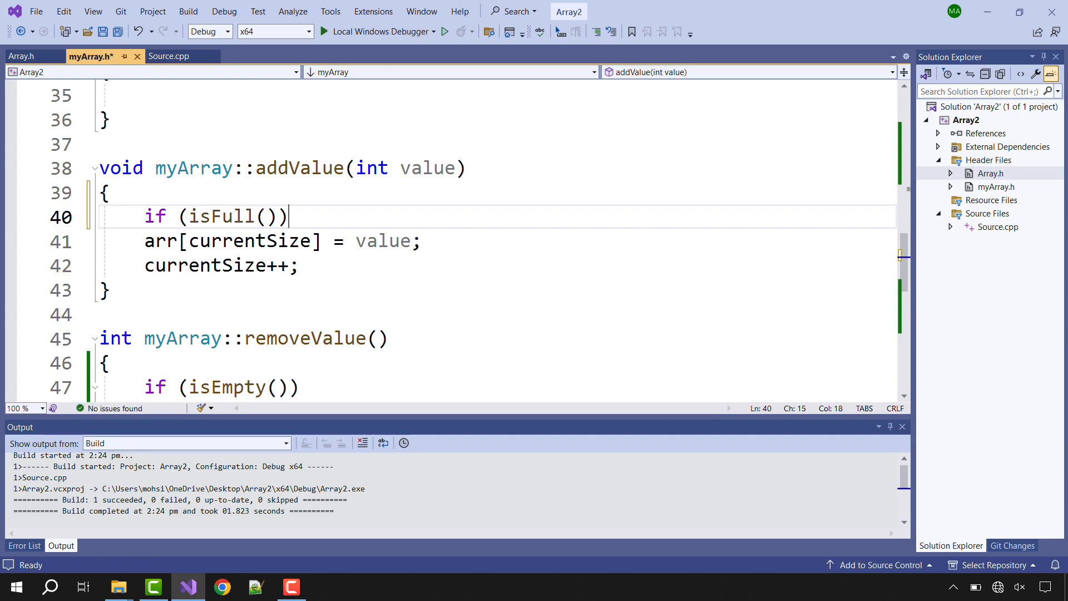
{"action": "type", "text": "cout <<"}
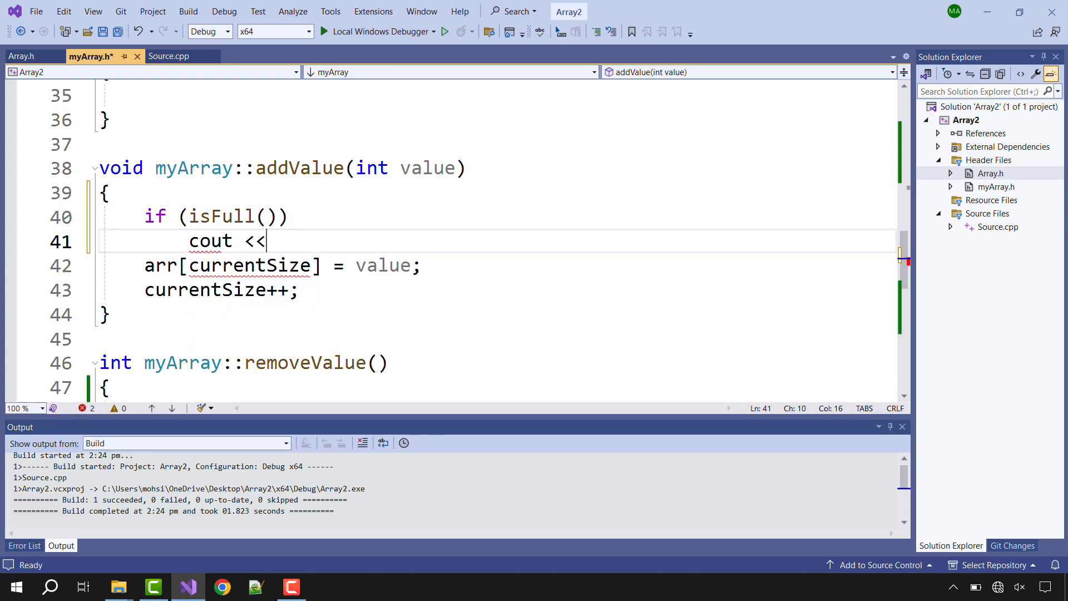
{"action": "type", "text": "\"Arr\""}
{"action": "type", "text": "else"}
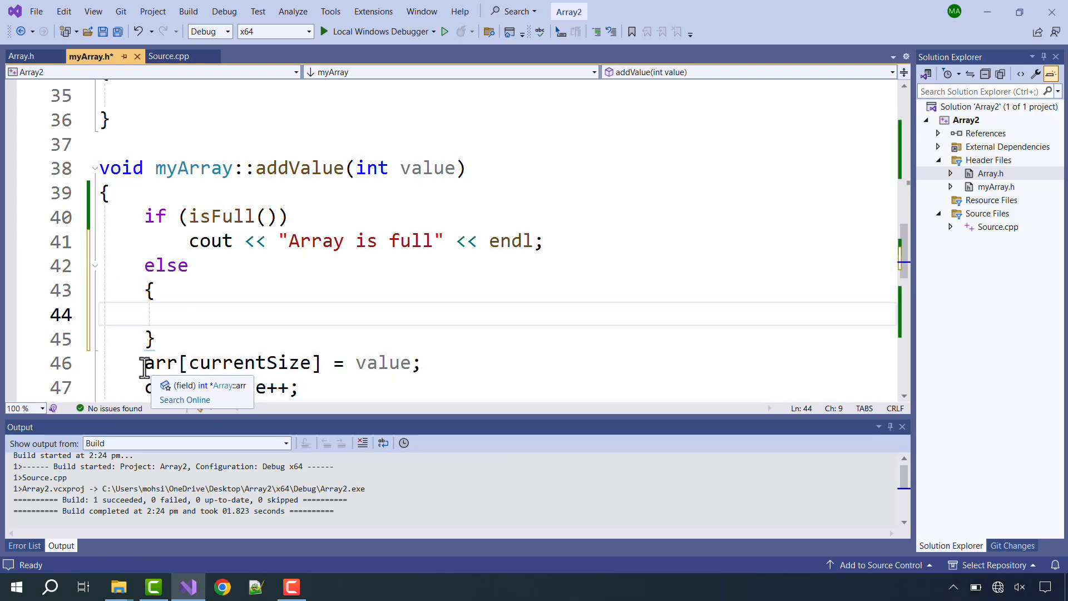
Move the value-storing lines into the else branch and return to main
{"action": "left_click_drag", "start_coordinate": [144, 362], "coordinate": [308, 388]}
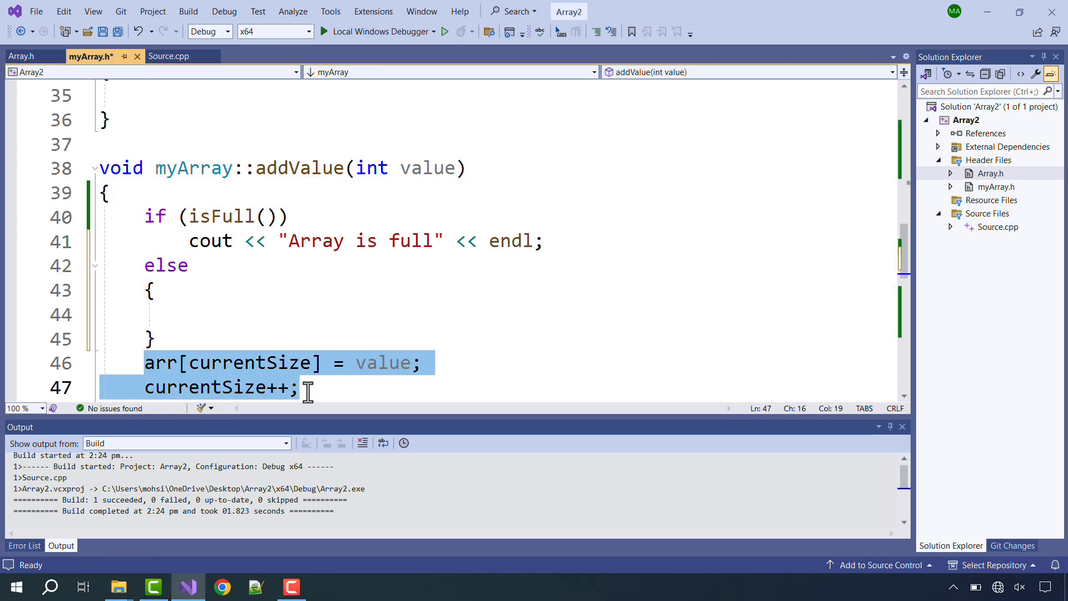
{"action": "left_click", "coordinate": [162, 55]}
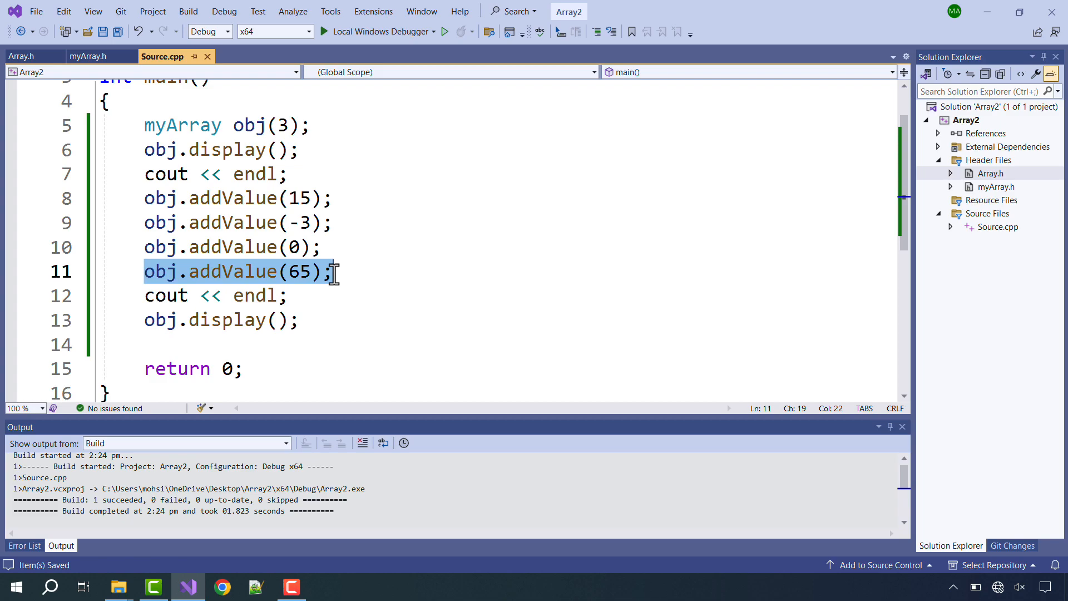
{"action": "mouse_move", "coordinate": [275, 125]}
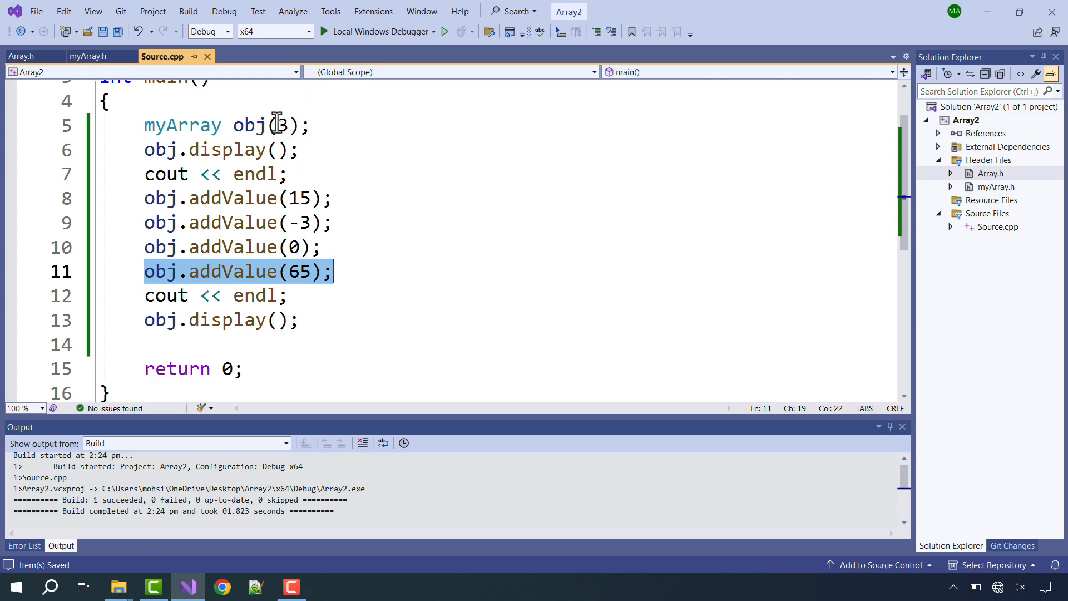
Build and run, then highlight the "Array is full" line and the Max Size = 3 / Current Size = 3 listing
{"action": "left_click", "coordinate": [289, 173]}
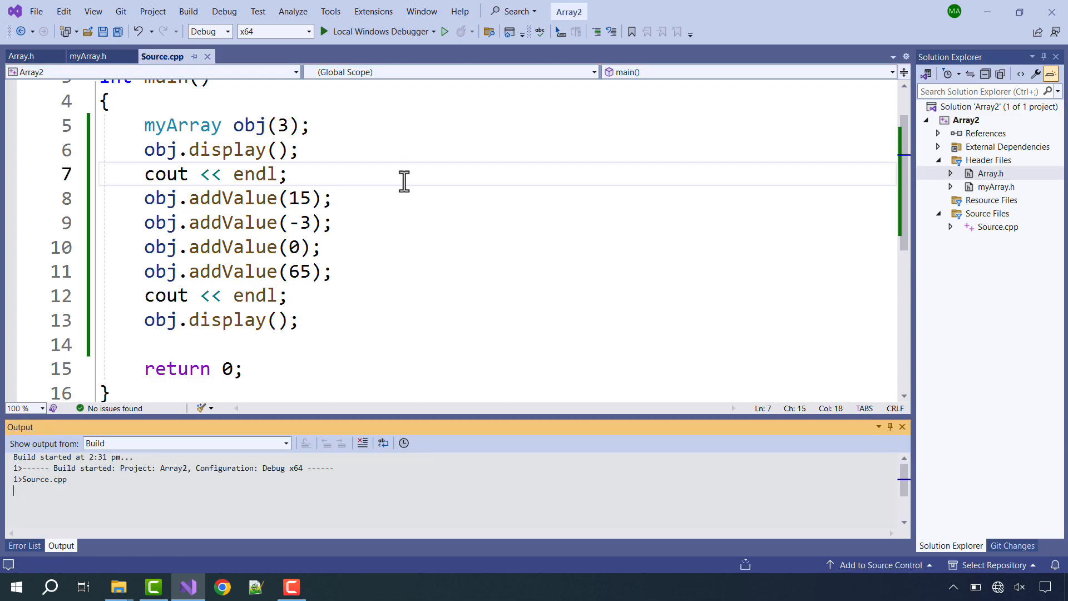
{"action": "left_click", "coordinate": [444, 31]}
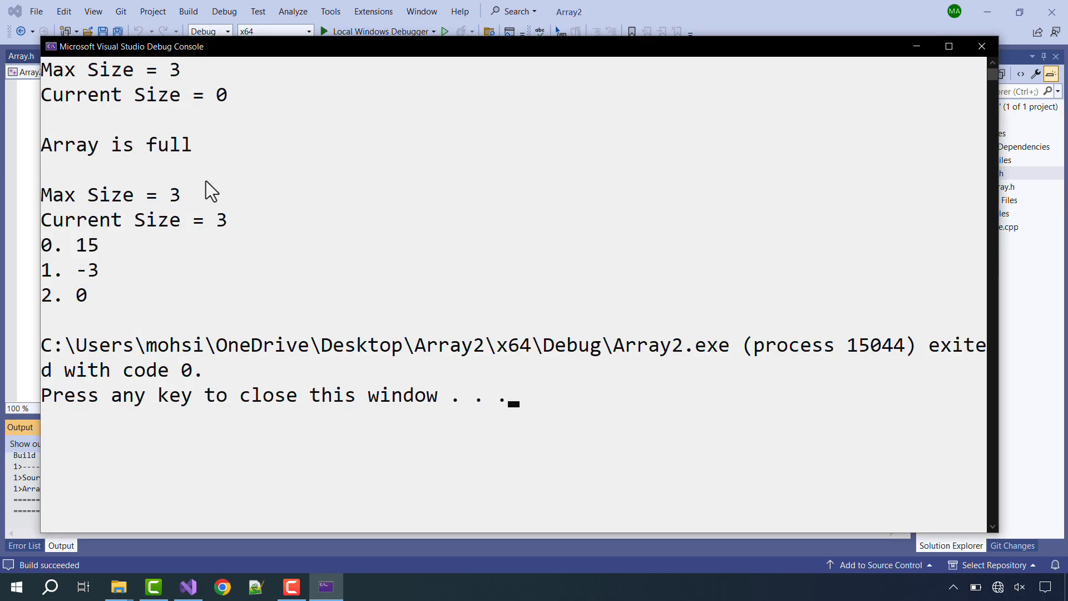
{"action": "double_click", "coordinate": [116, 145]}
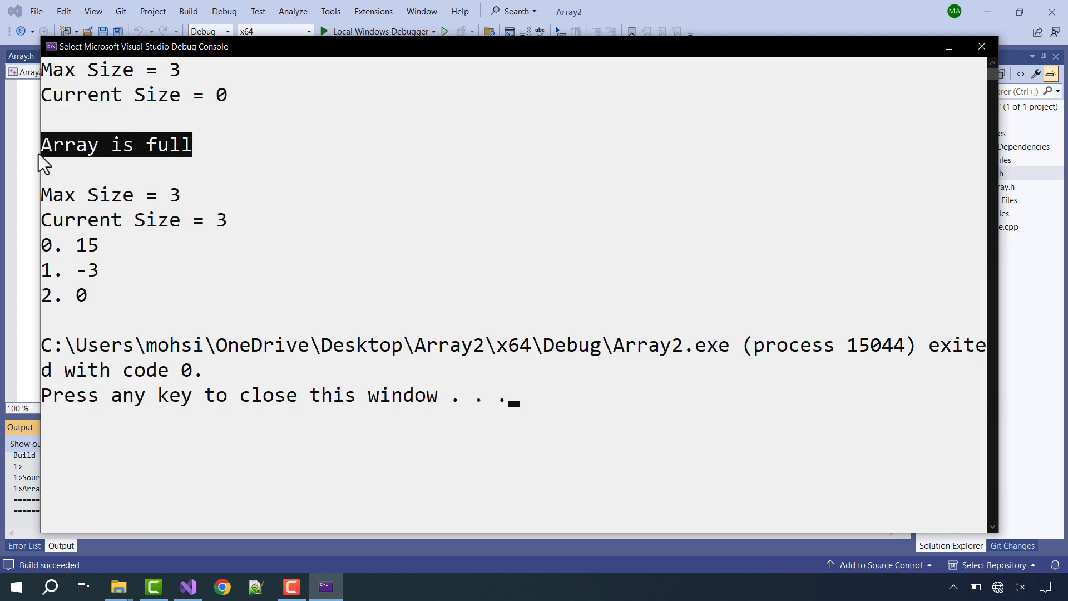
{"action": "left_click_drag", "start_coordinate": [45, 161], "coordinate": [109, 244]}
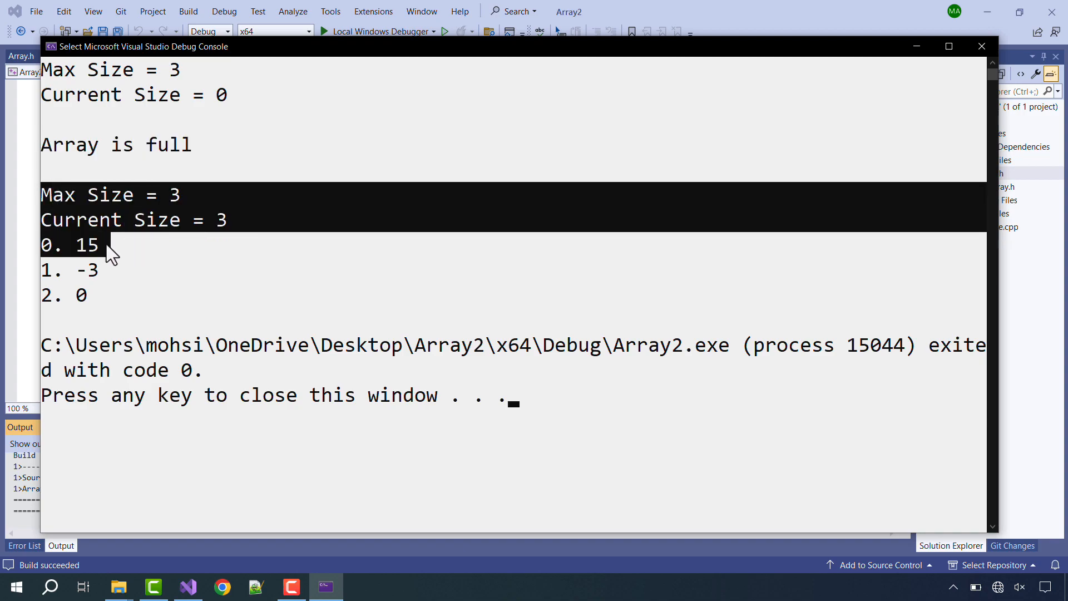